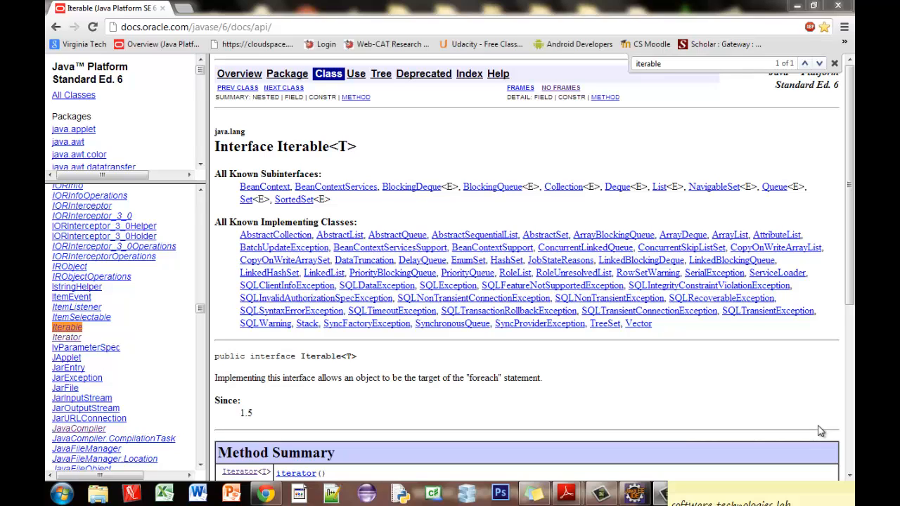
mouse_move(795, 180)
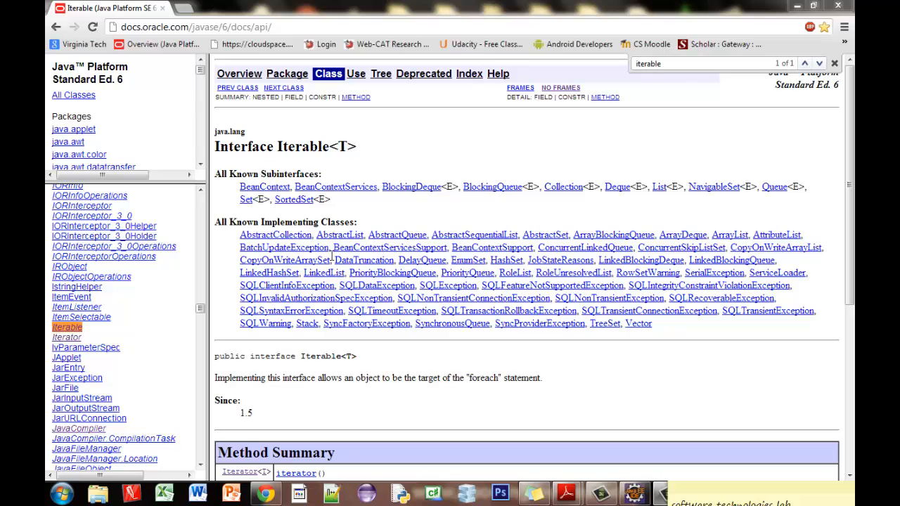
mouse_move(71, 337)
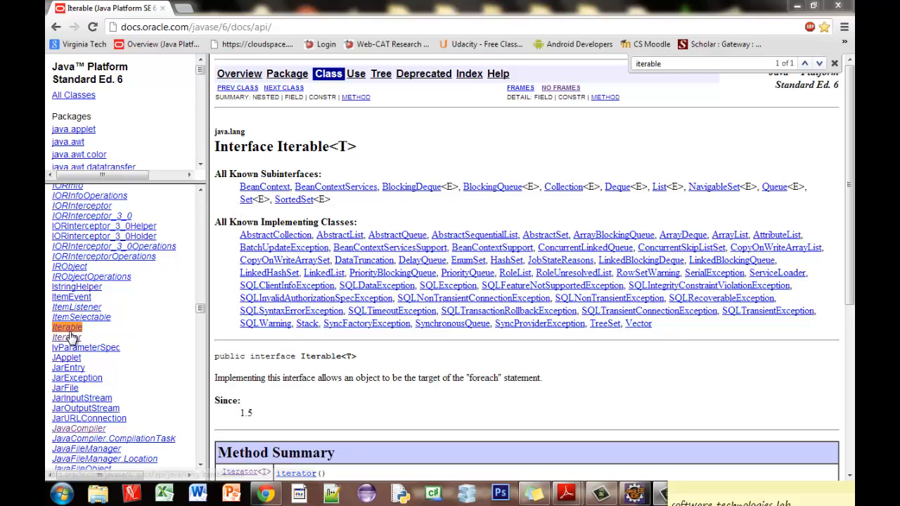
- Show the Iterator interface page from the All Classes frame instead of Iterable
left_click(67, 337)
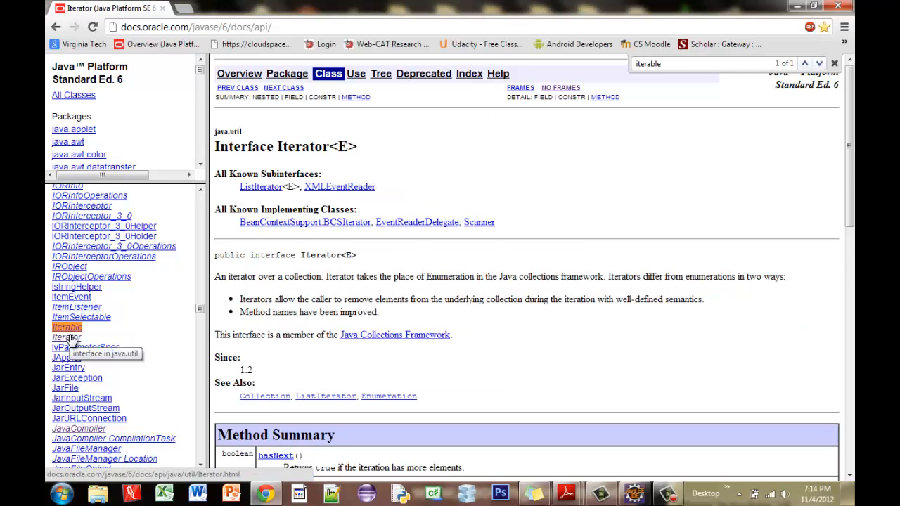
left_click(67, 327)
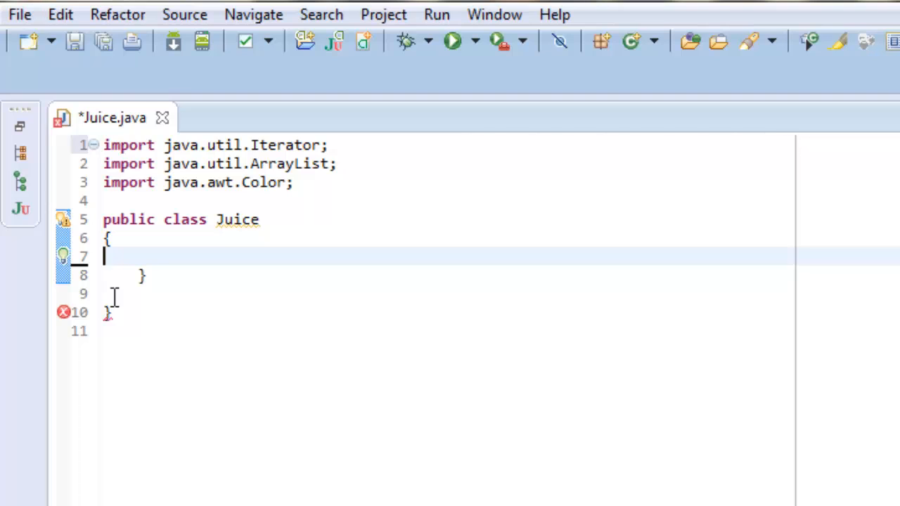
mouse_move(174, 311)
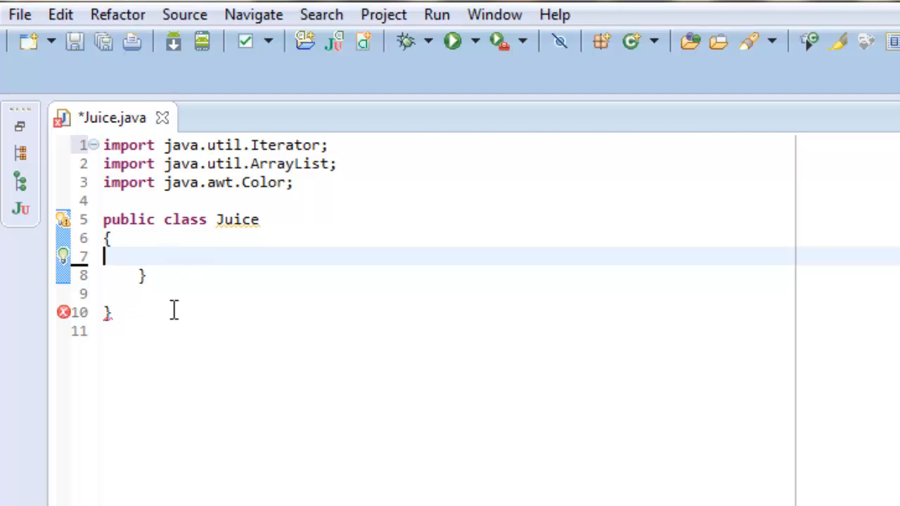
- Declare a public Juice() constructor with an indented body
type("publi")
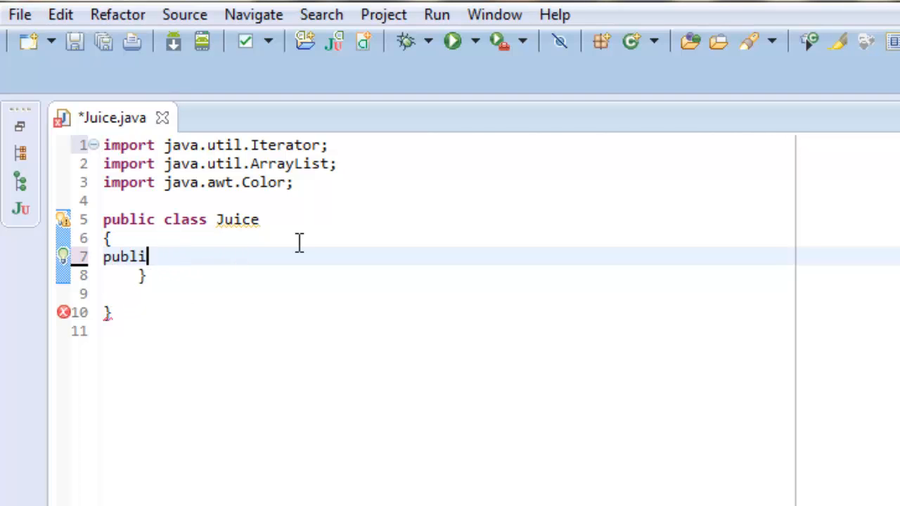
type("c Juice")
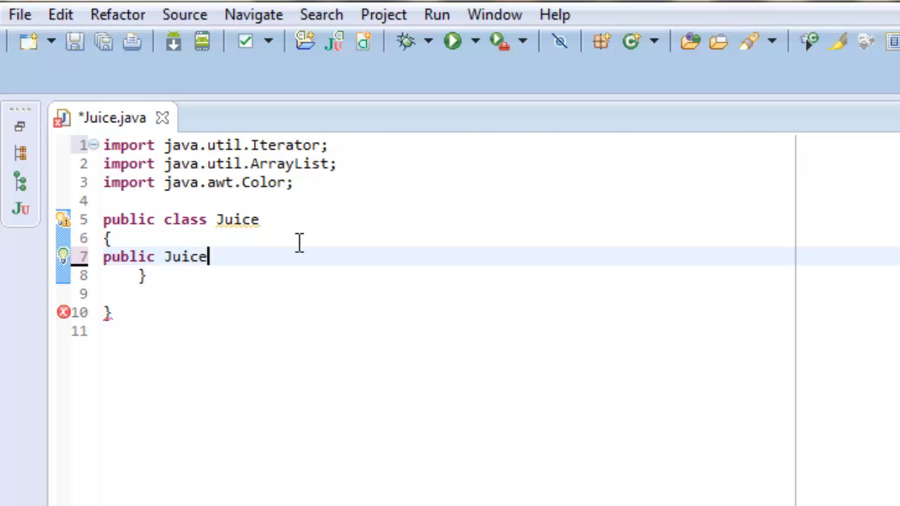
type("()")
type("{")
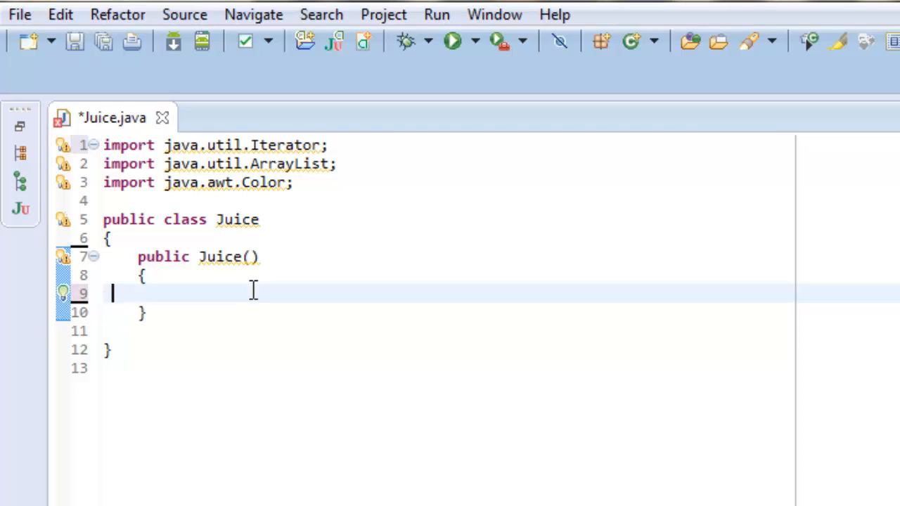
key("Tab")
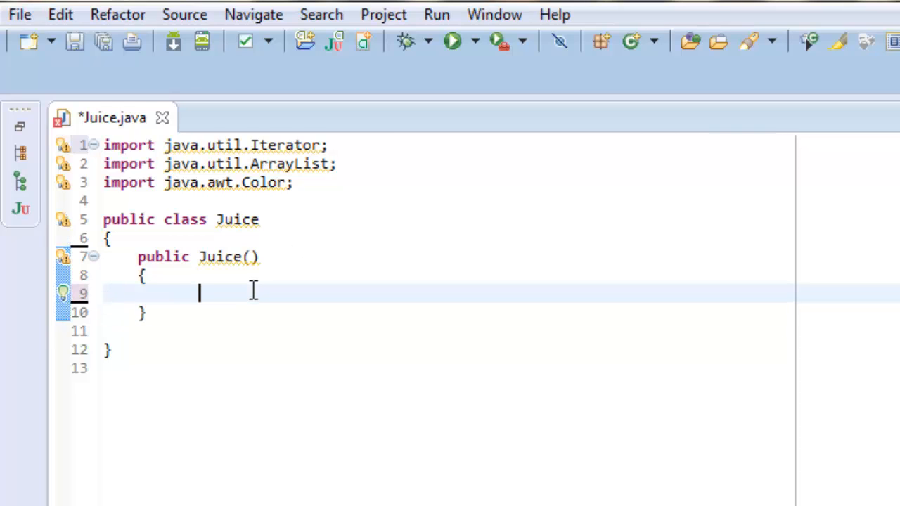
- Declare ArrayList<Integer> aj = new ArrayList<Integer>(); inside the constructor
type("Array")
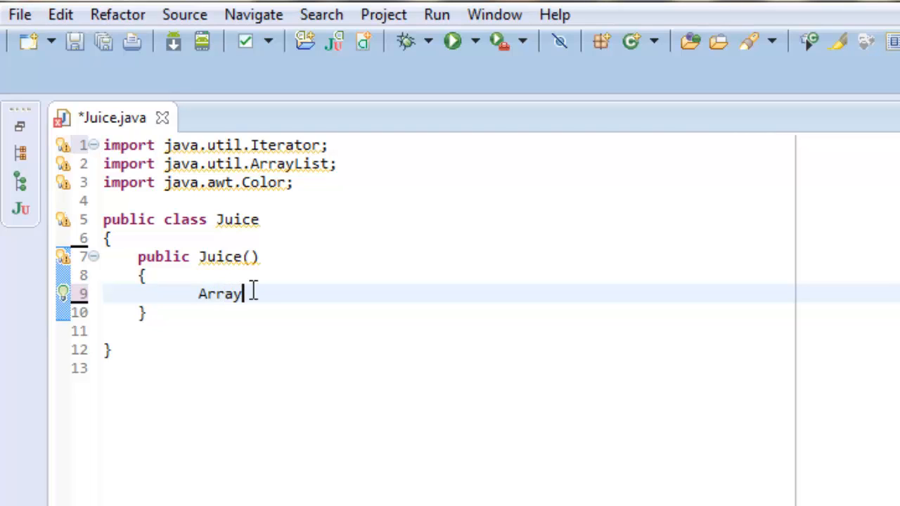
type("List<Int>")
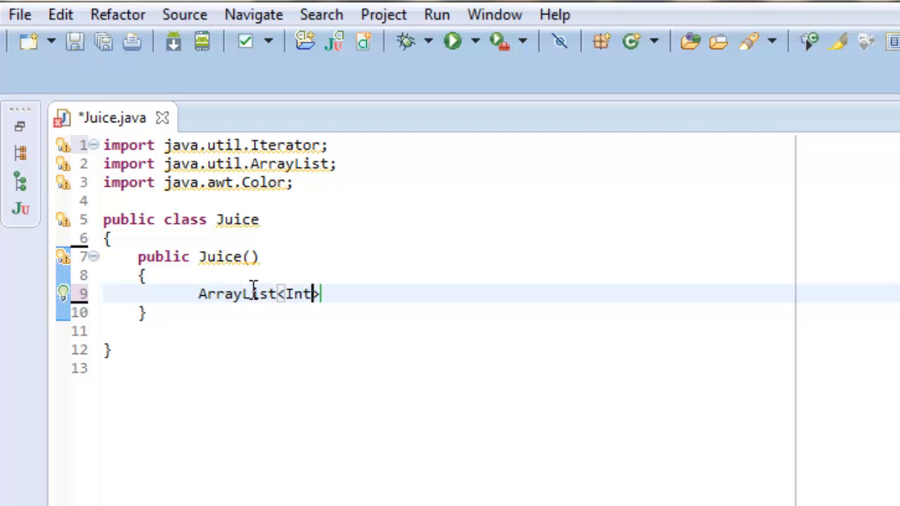
type("eger> a")
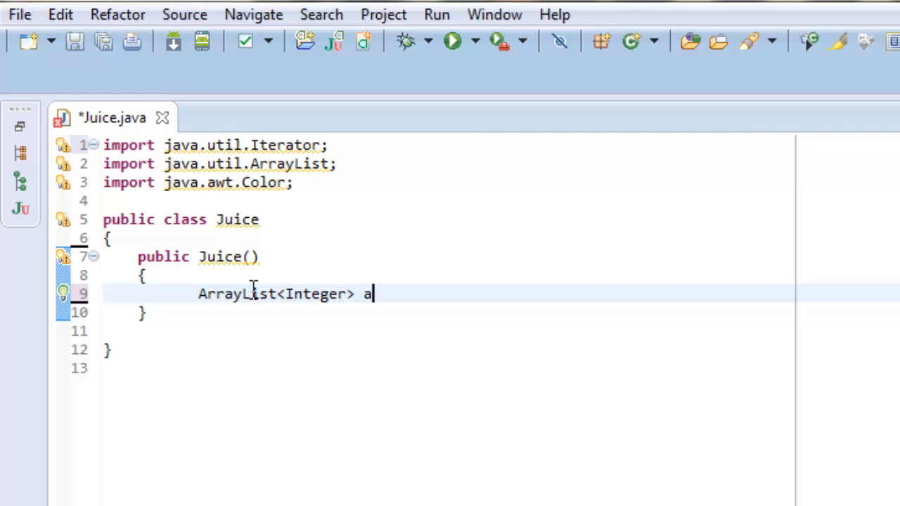
type("j = new Ar")
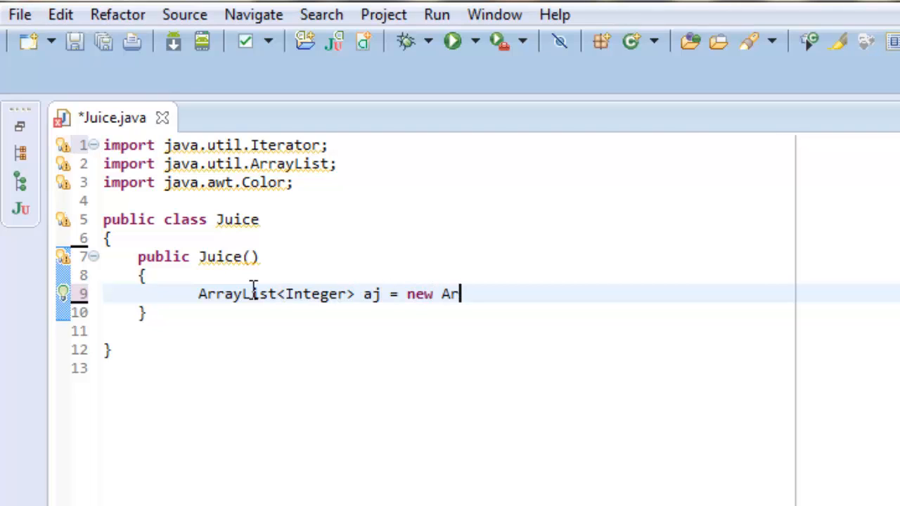
type("rayList<I>")
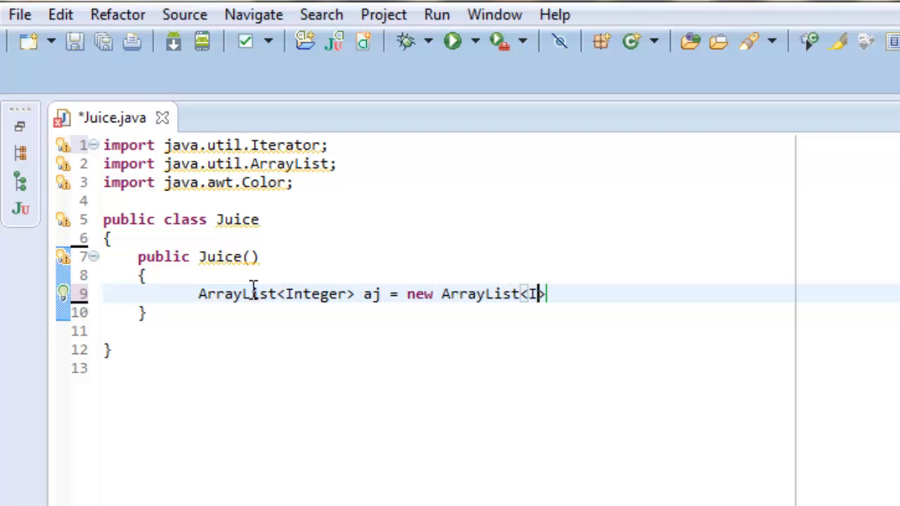
type("nteger>")
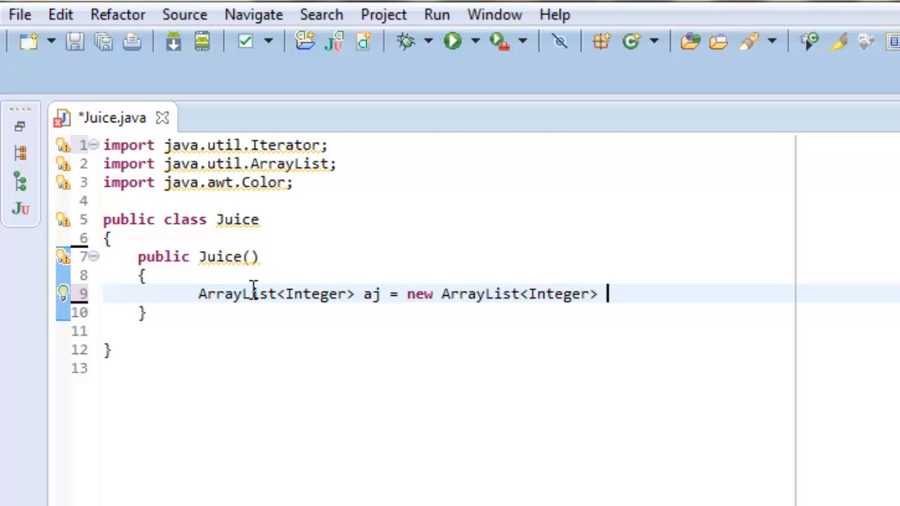
type("();")
type("aj.")
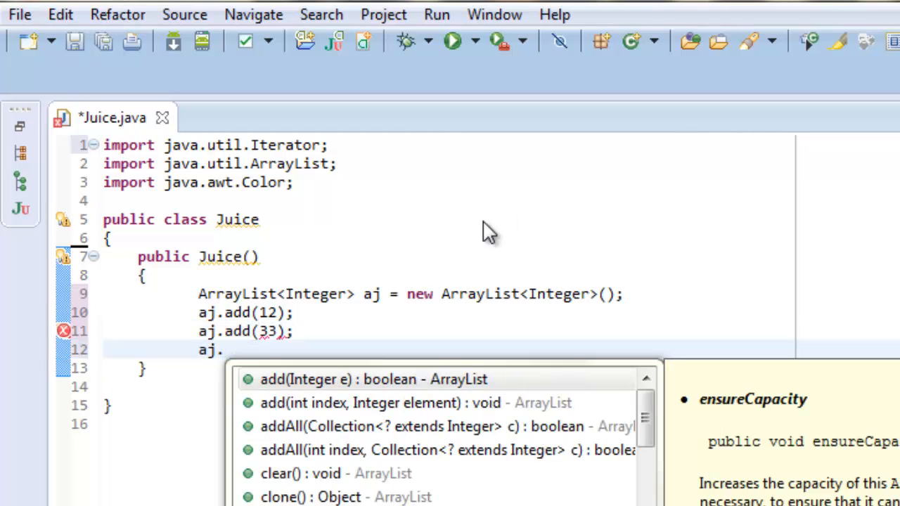
- Add the third element with aj.add(23); save Juice.java and start a new line
type("add(23);")
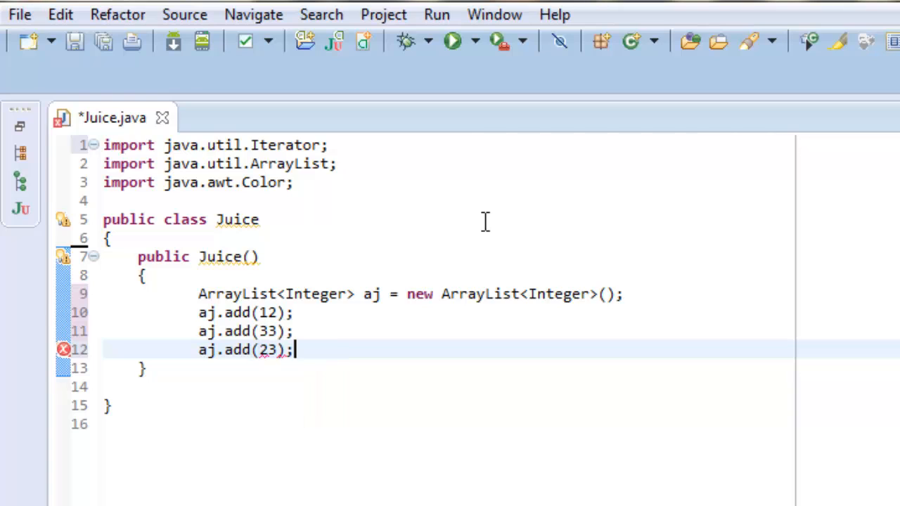
key("ctrl+s")
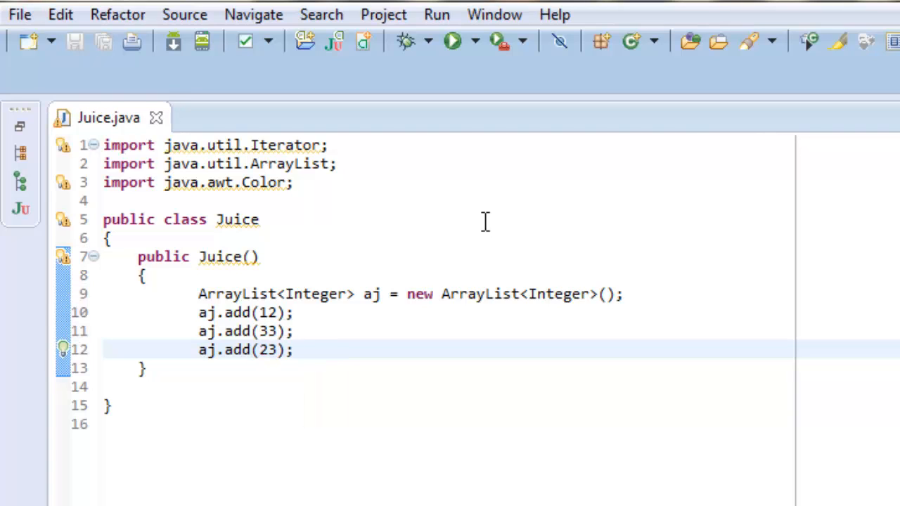
key("enter")
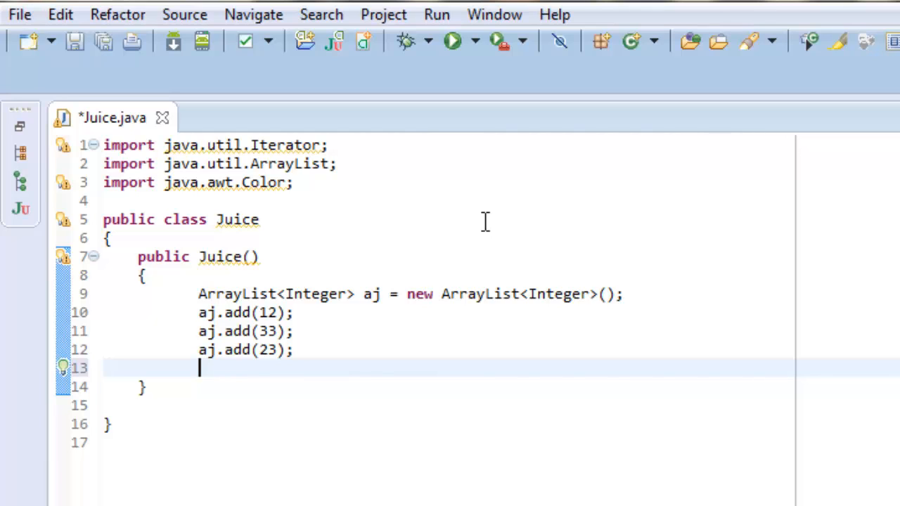
- Declare Iterator<Integer> a = aj.iterator(); after a blank line below the add calls
key("enter")
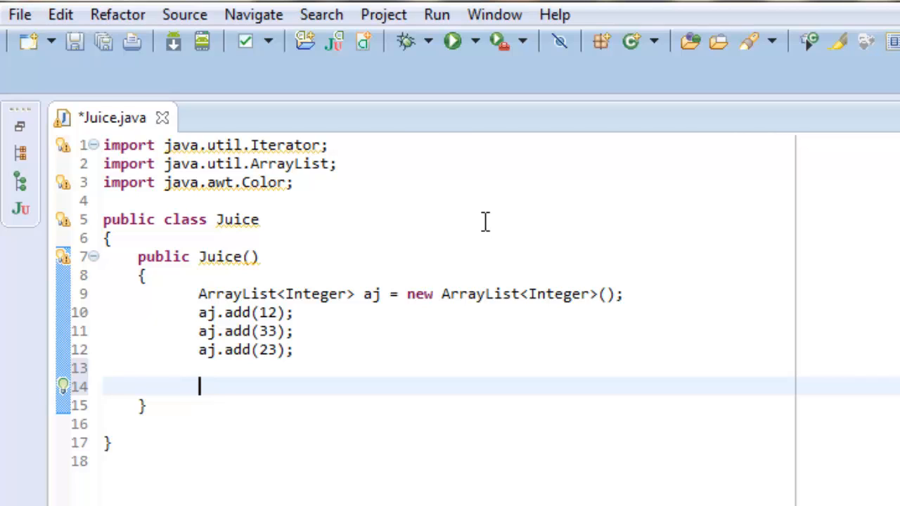
type("Iterator")
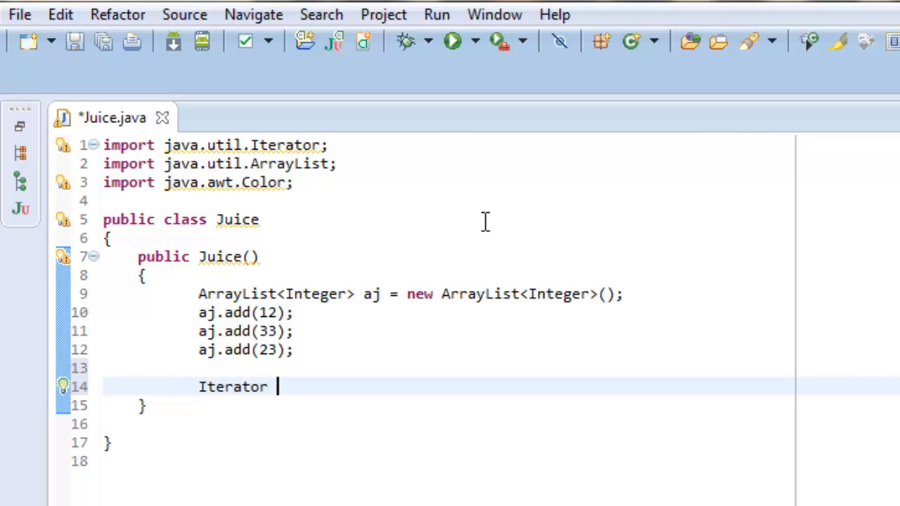
type("<Integer> a =")
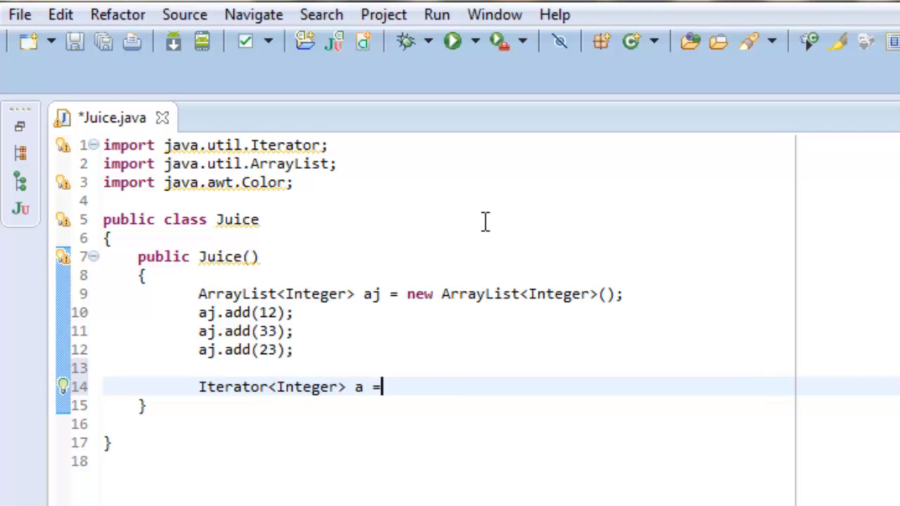
type("n")
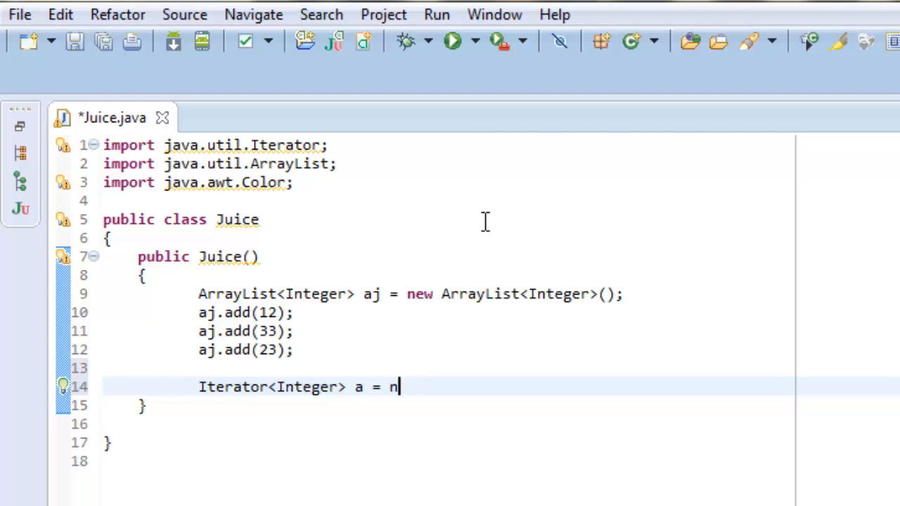
type("aj.iterator(")
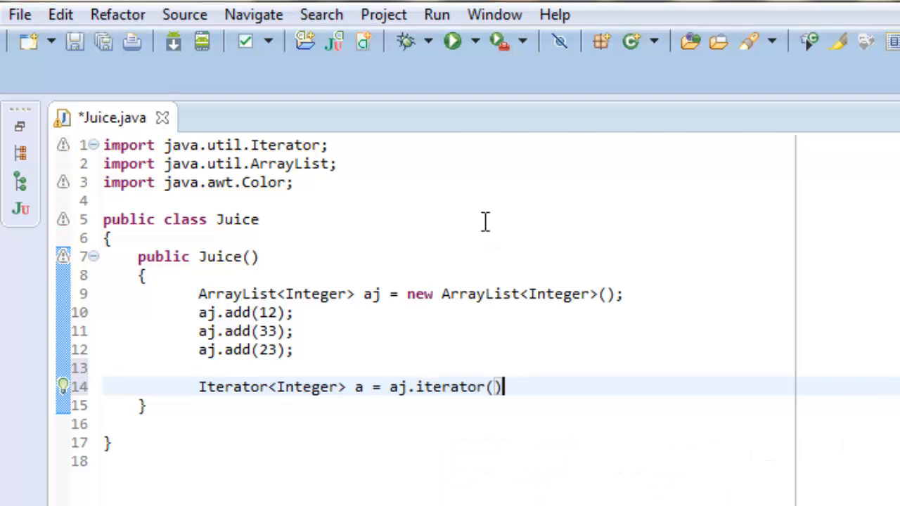
type(";")
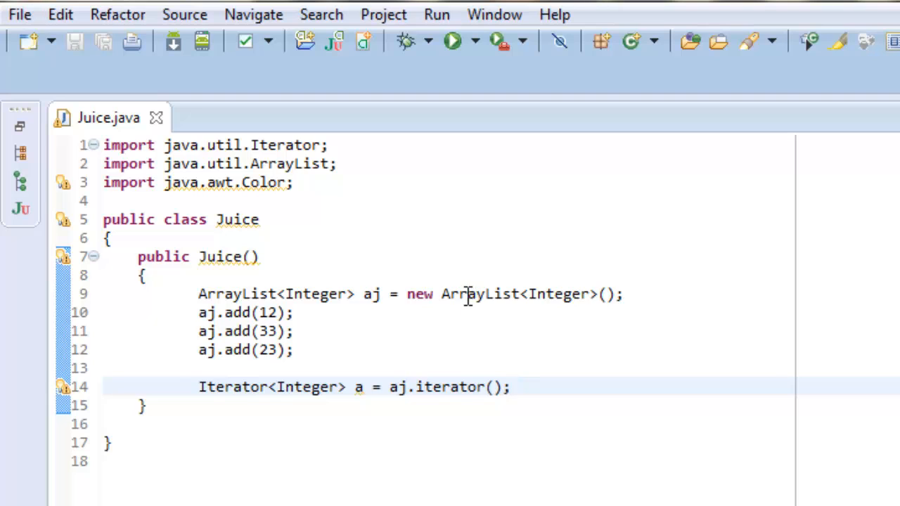
mouse_move(496, 294)
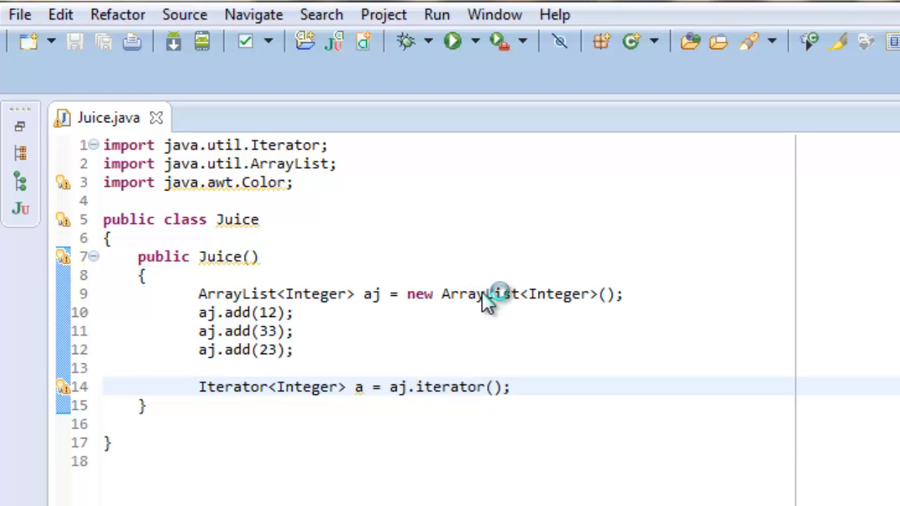
mouse_move(671, 346)
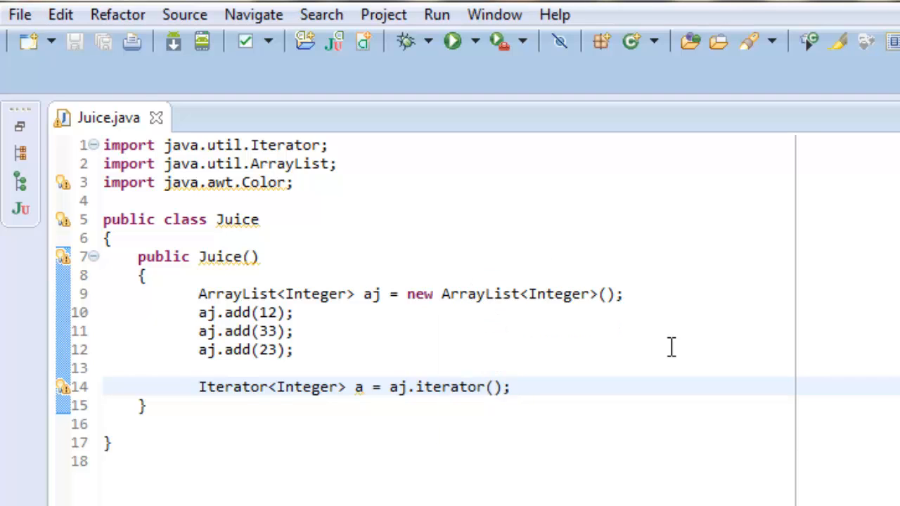
mouse_move(587, 418)
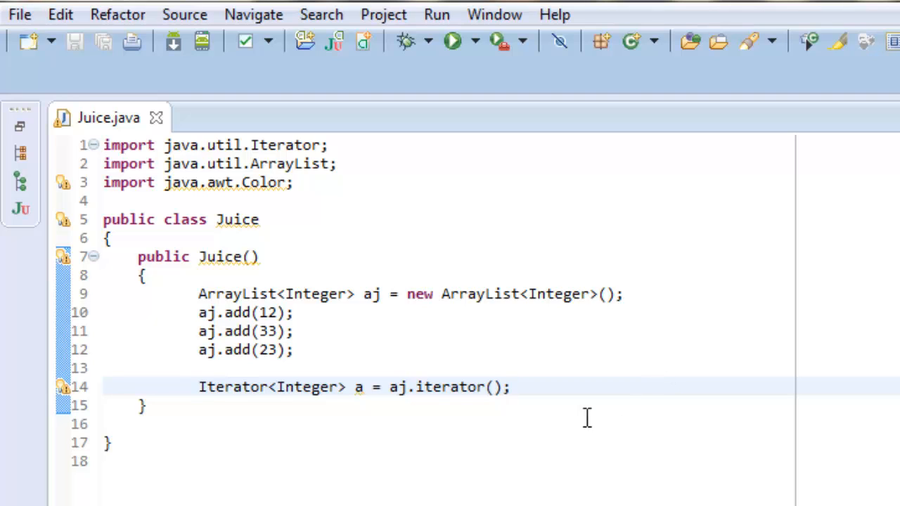
mouse_move(465, 322)
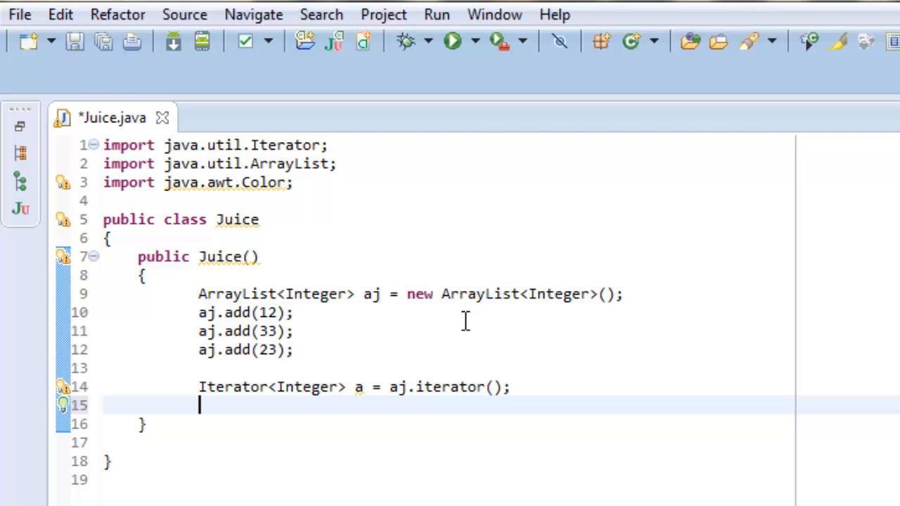
- Write while(a.hasNext()) { System.out.println(a.next()); } over the iterator
type("while(")
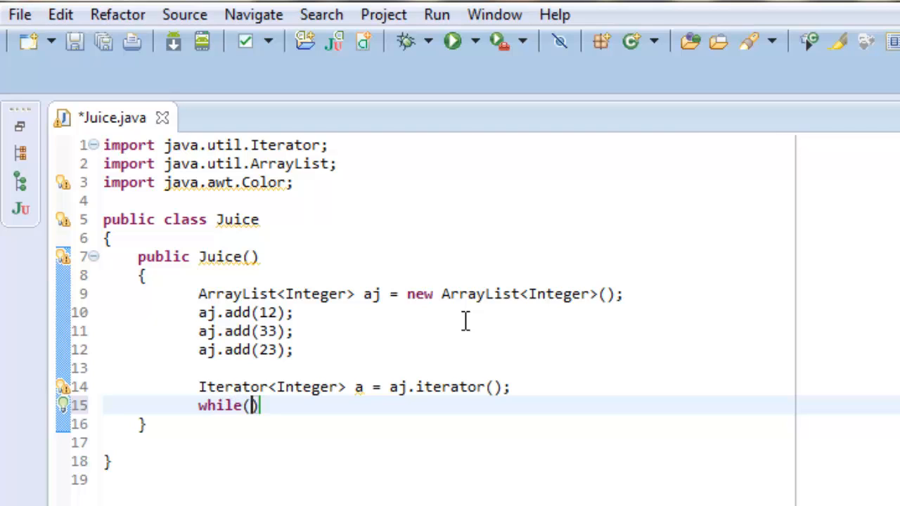
type("a.hasNext(")
type("{")
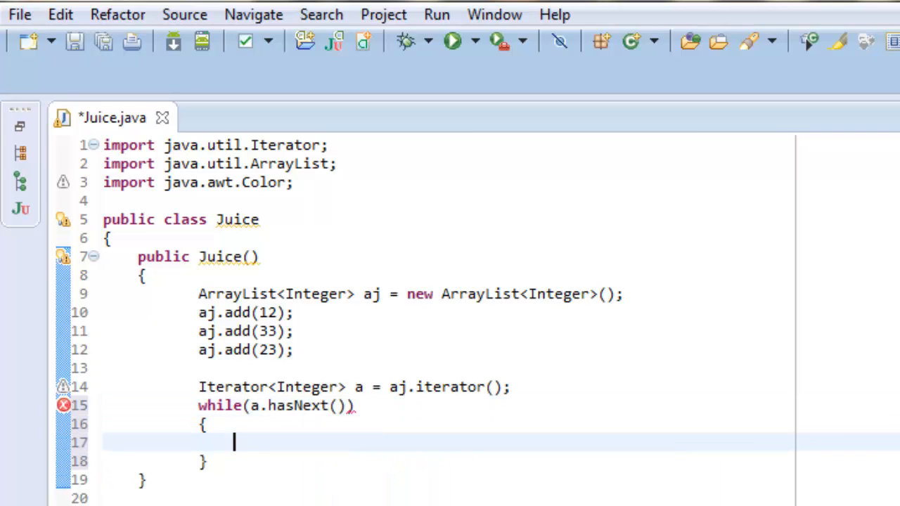
type("sy")
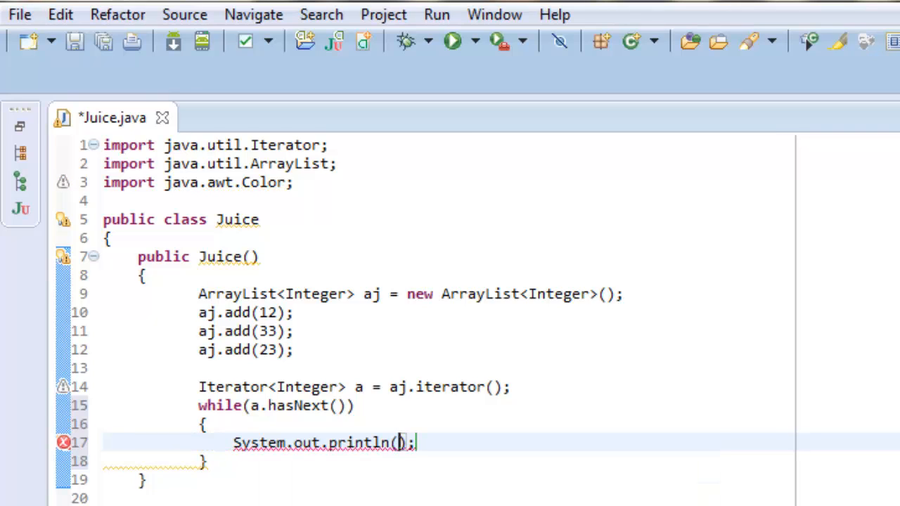
type("a.")
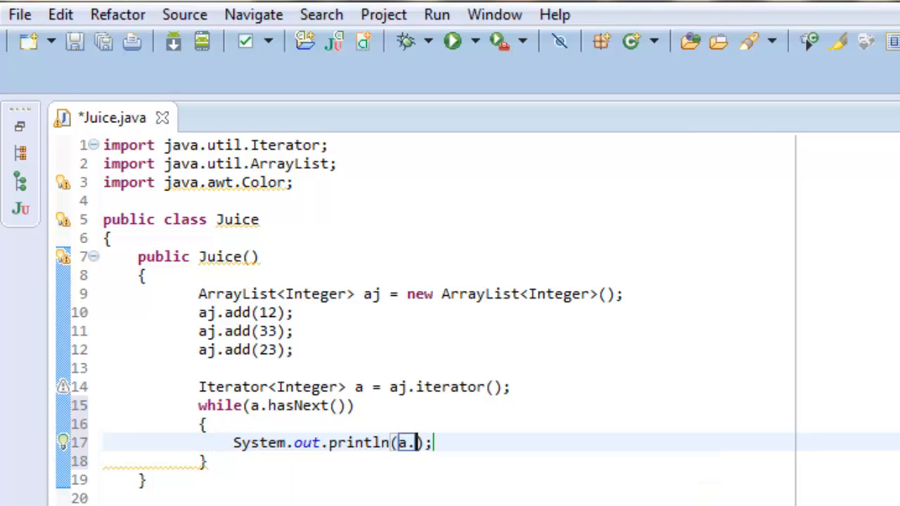
type("next()")
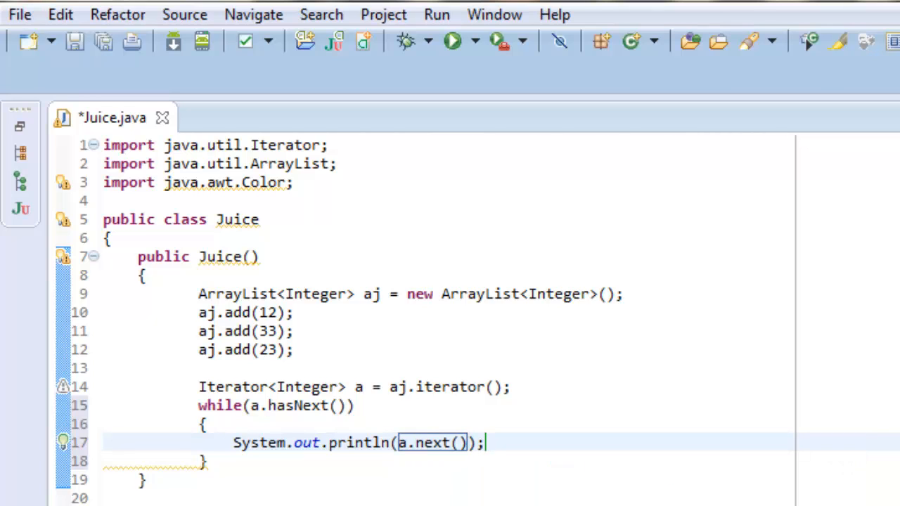
mouse_move(301, 406)
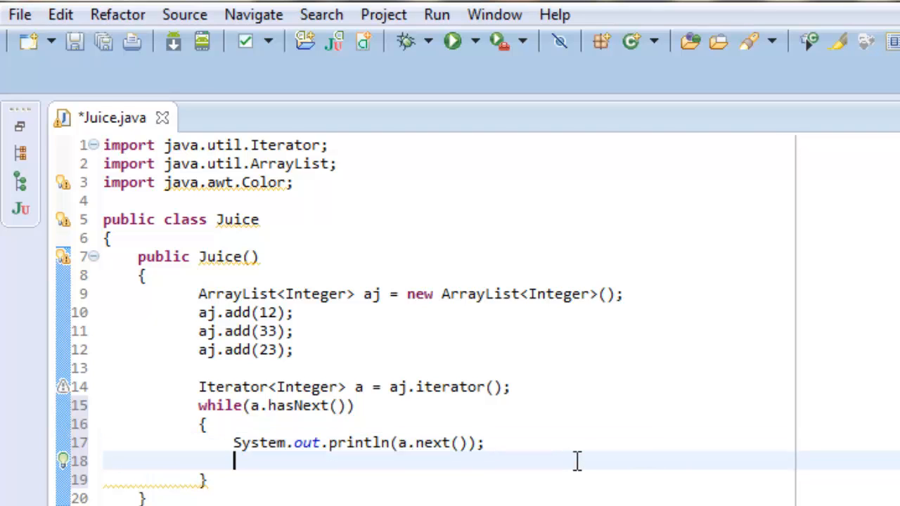
- Insert an a.remove() call inside the loop via content assist
type("a.re")
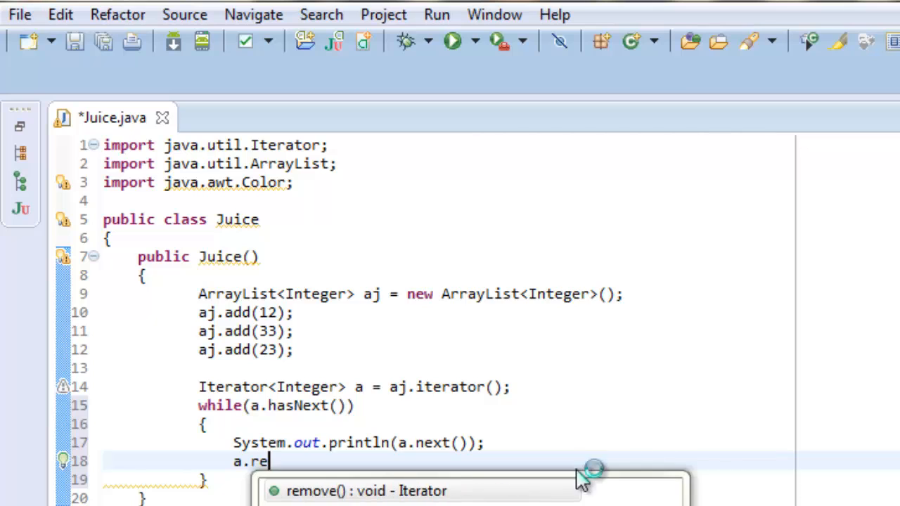
left_click(366, 491)
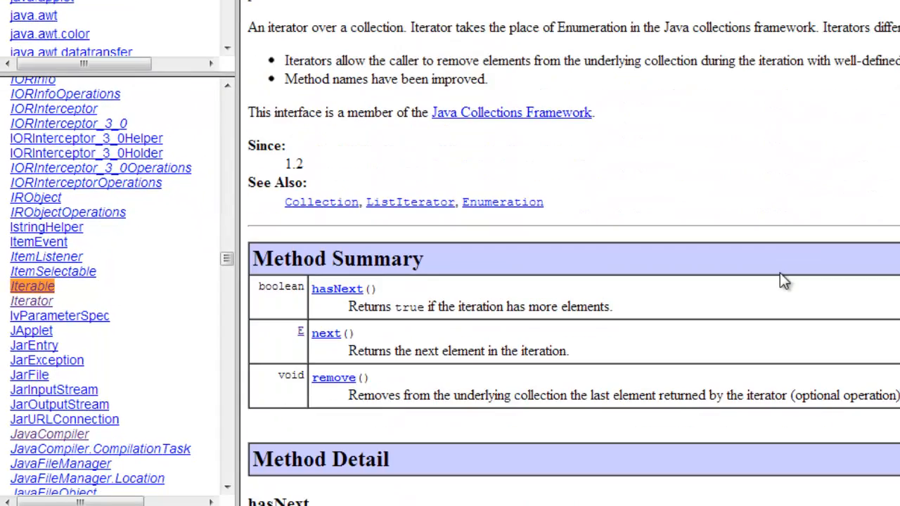
mouse_move(640, 314)
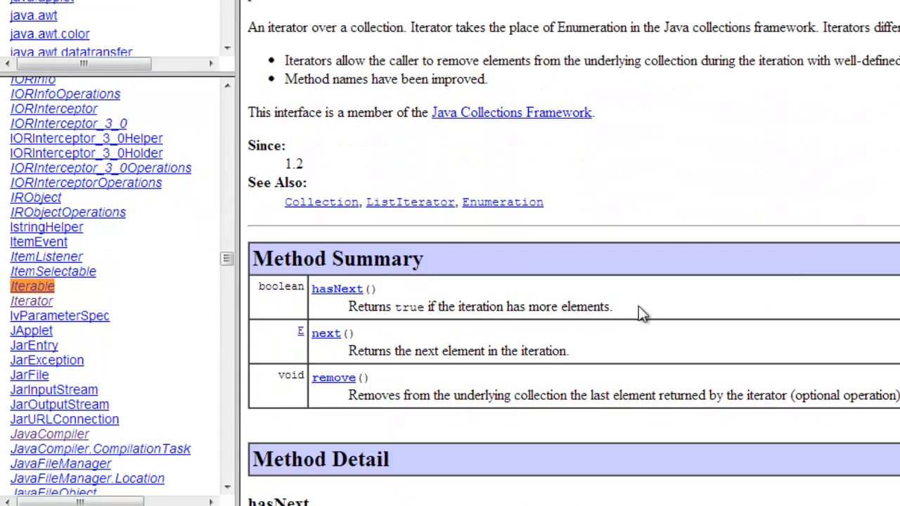
mouse_move(549, 376)
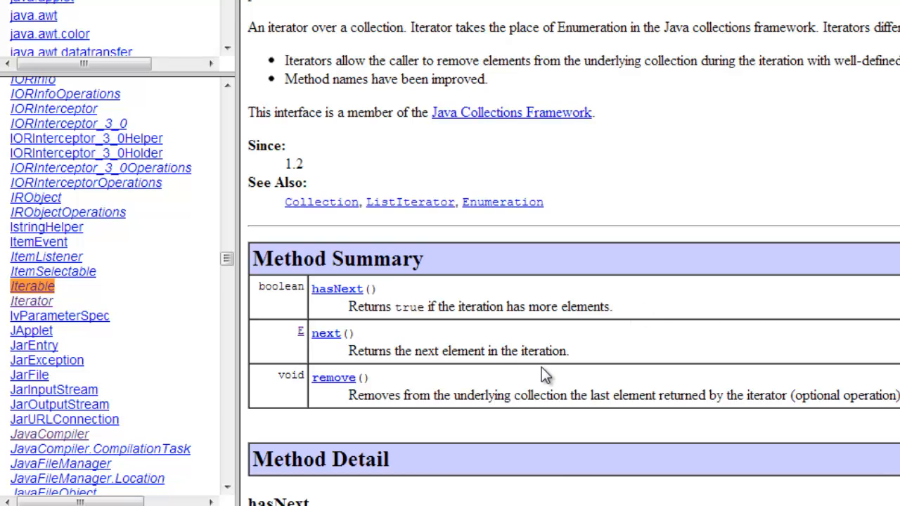
mouse_move(588, 374)
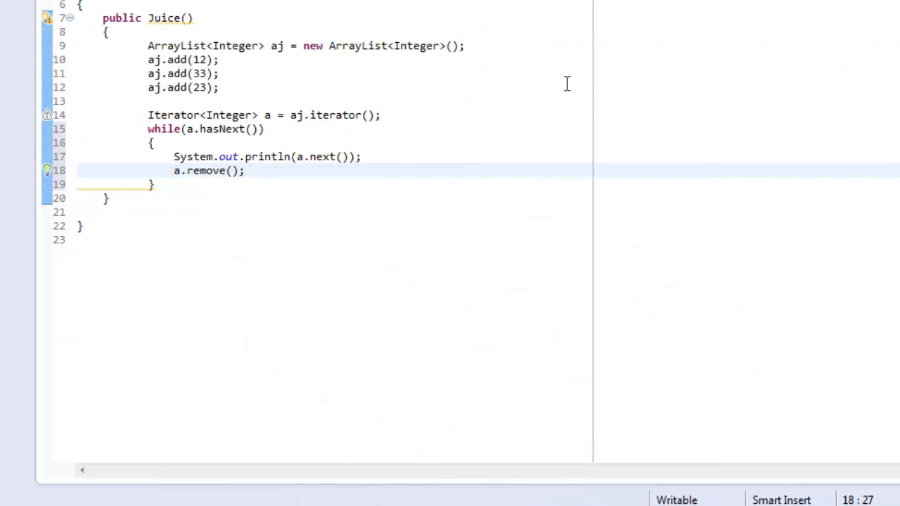
mouse_move(287, 145)
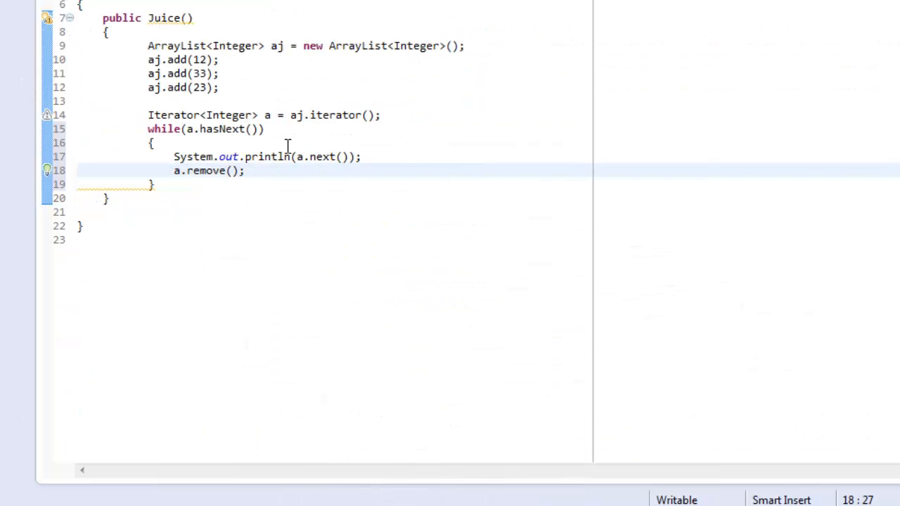
- Delete the a.remove() line so the loop only prints each element
left_click(246, 170)
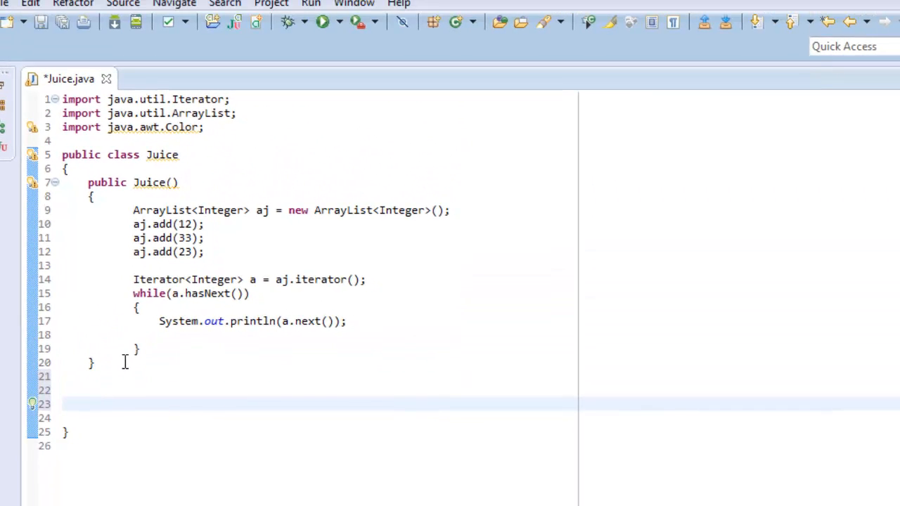
- Write the public static void main(String args[]) { signature below the constructor
type("publc")
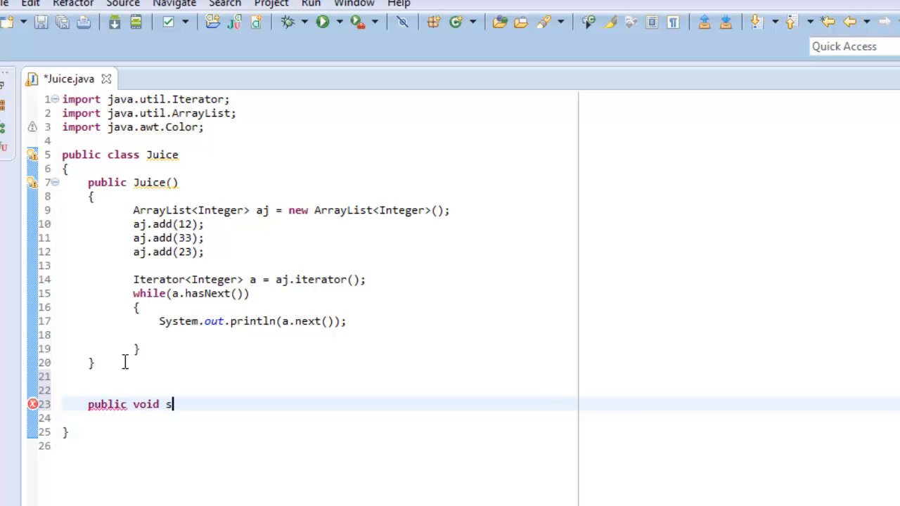
type("ta")
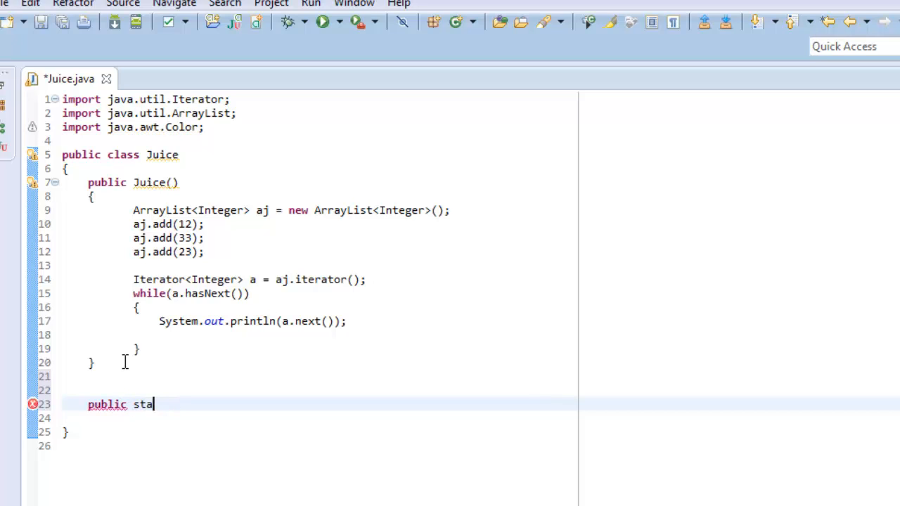
type("tic void main(")
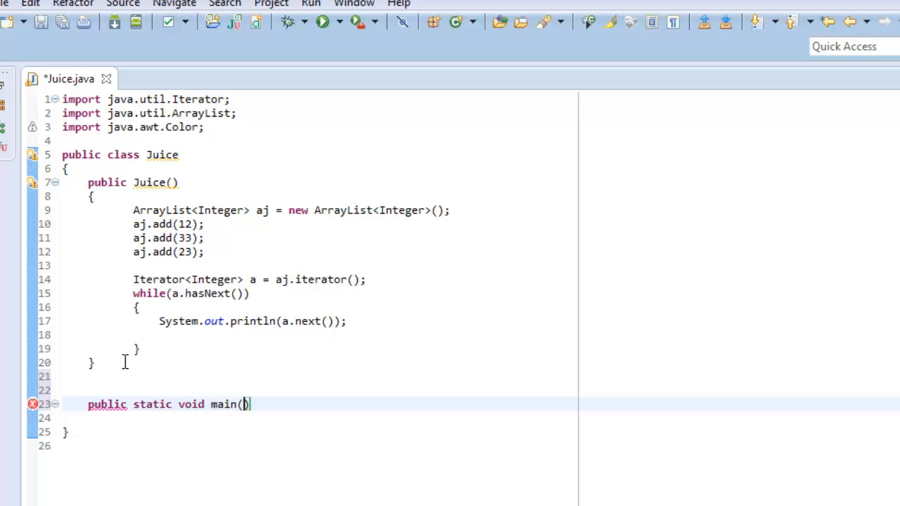
type("String args")
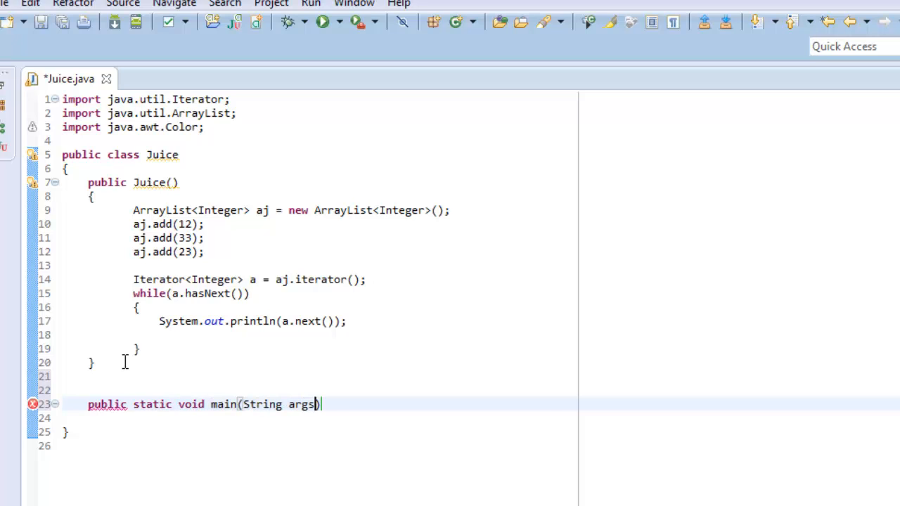
type("[]")
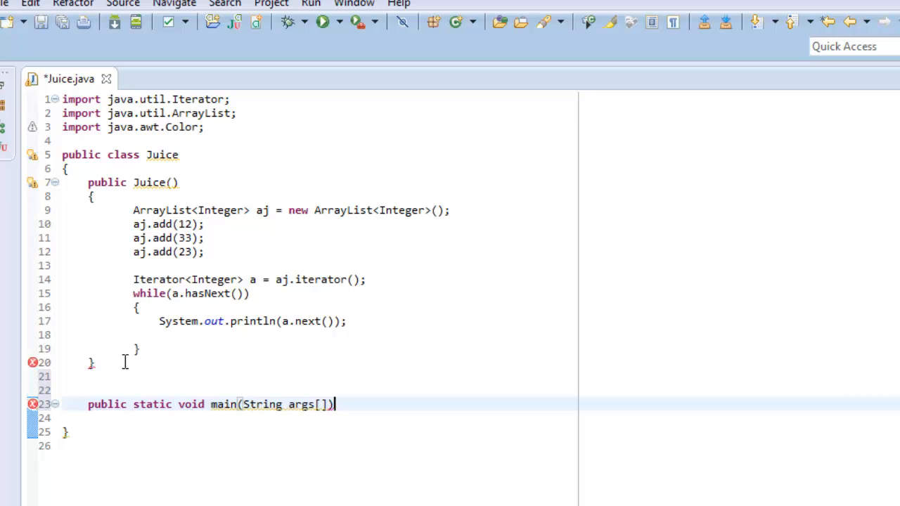
type("{")
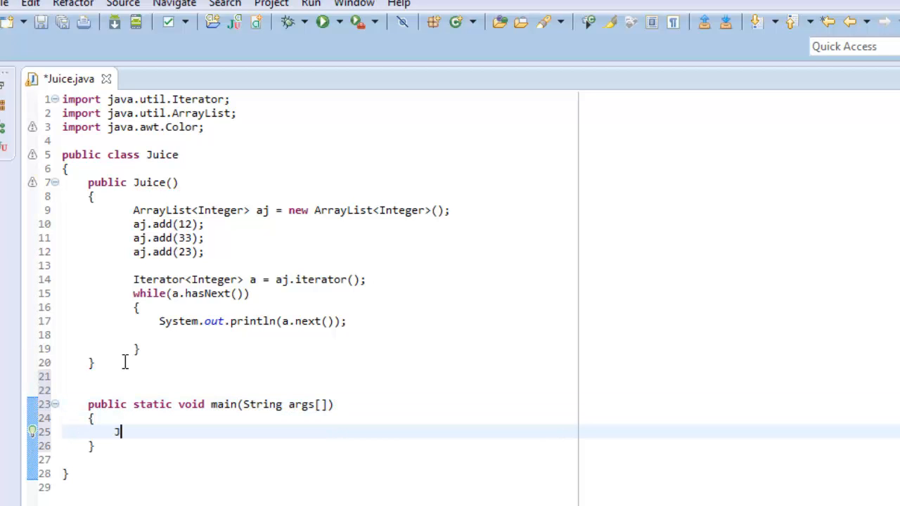
- Create Juice a = new Juice(); inside main
type("uice a =")
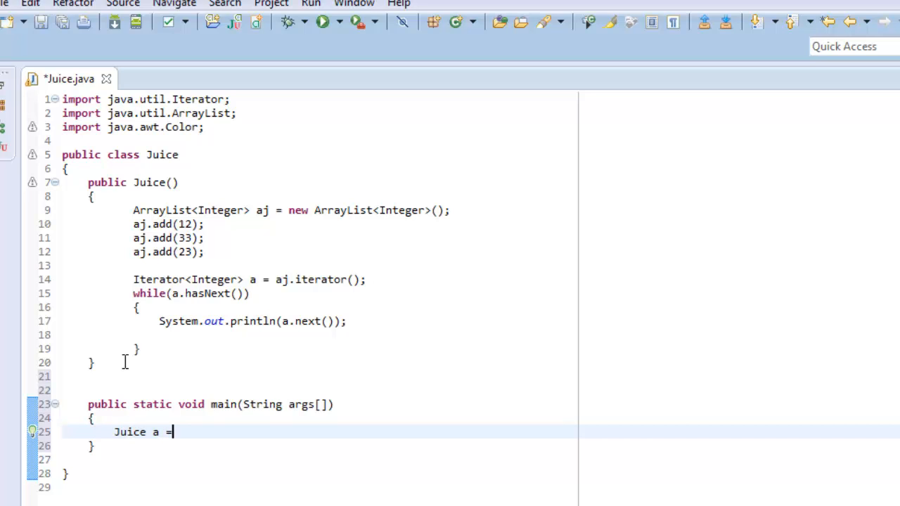
type("new Juice();")
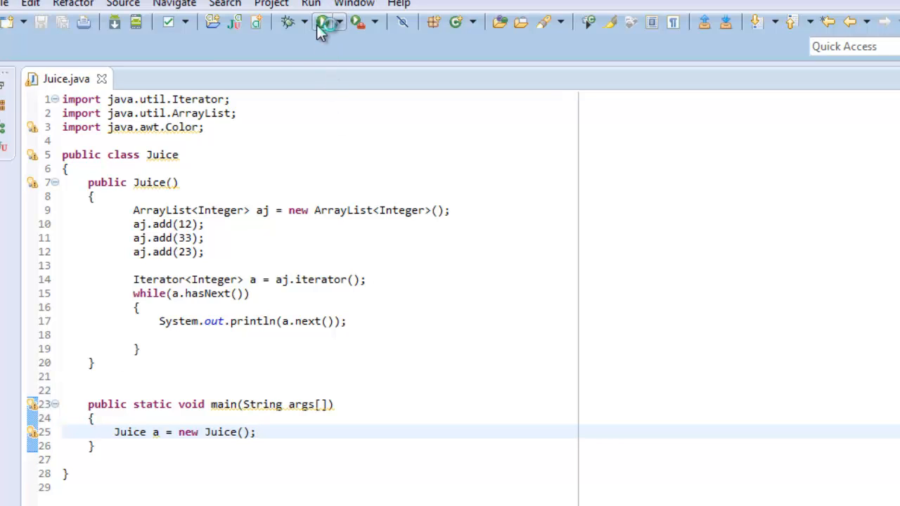
- Run Juice as a Java application, printing 12, 33 and 23 in the console
left_click(323, 22)
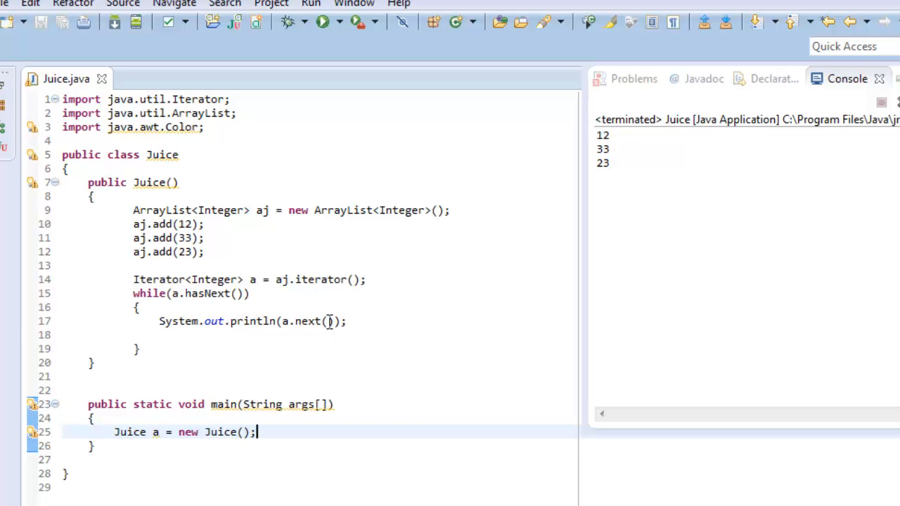
mouse_move(357, 346)
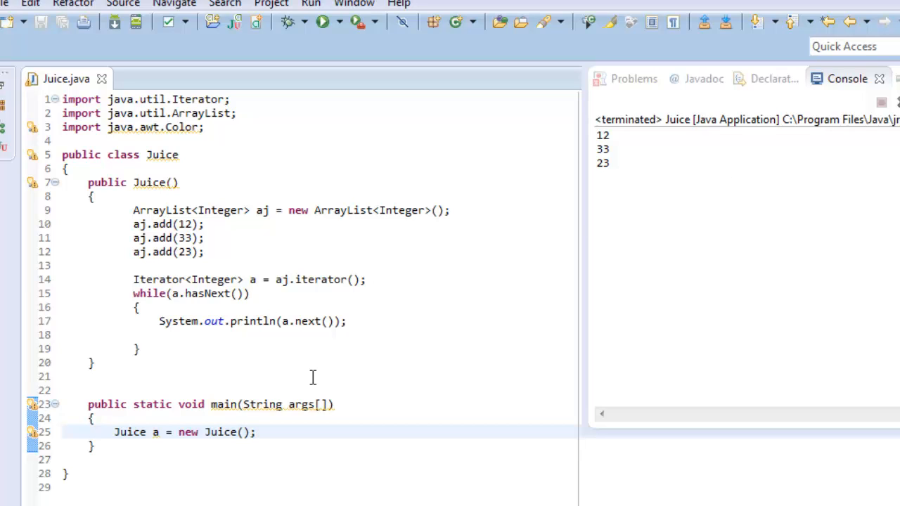
mouse_move(316, 308)
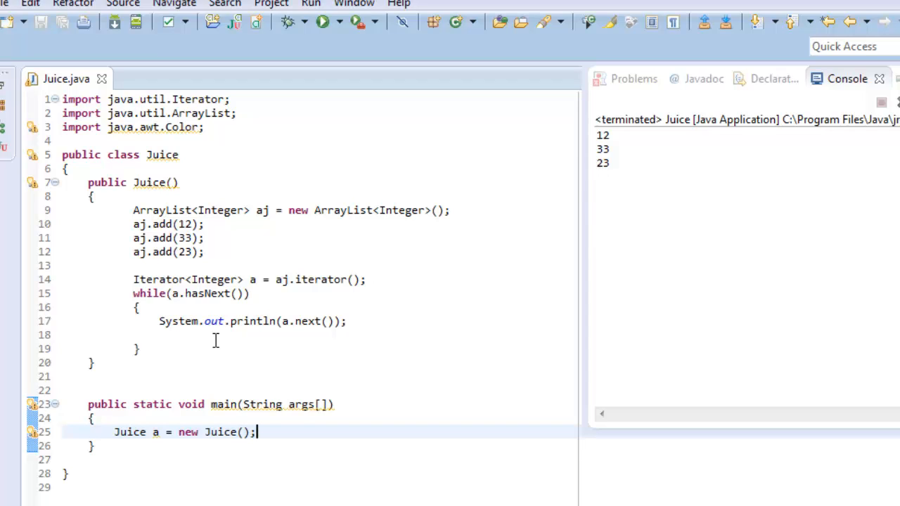
mouse_move(635, 162)
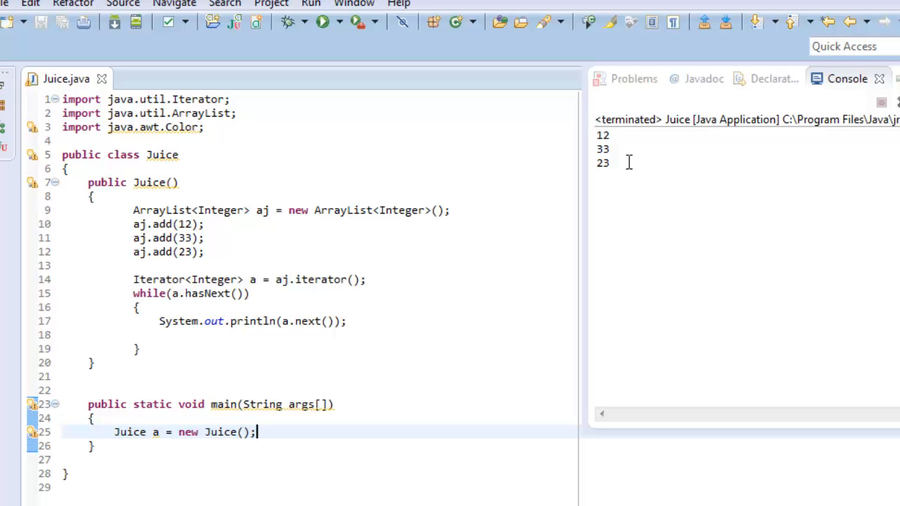
mouse_move(206, 375)
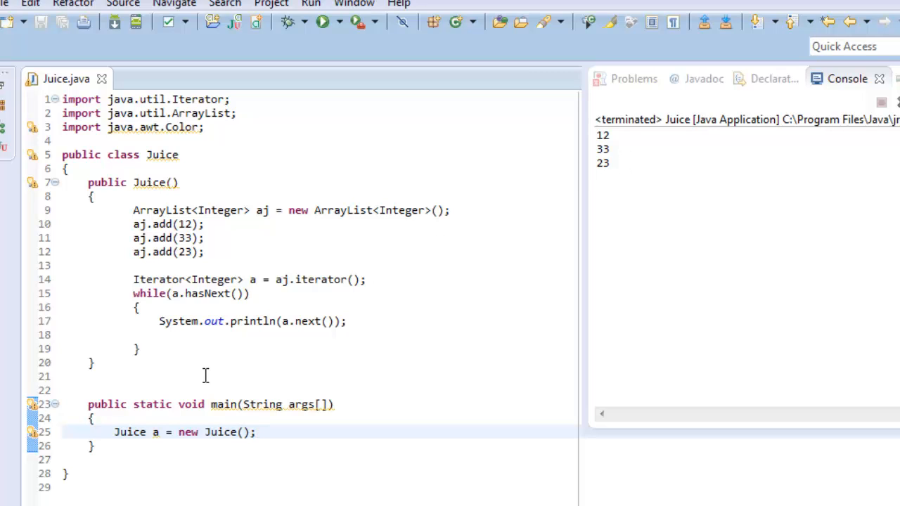
mouse_move(271, 338)
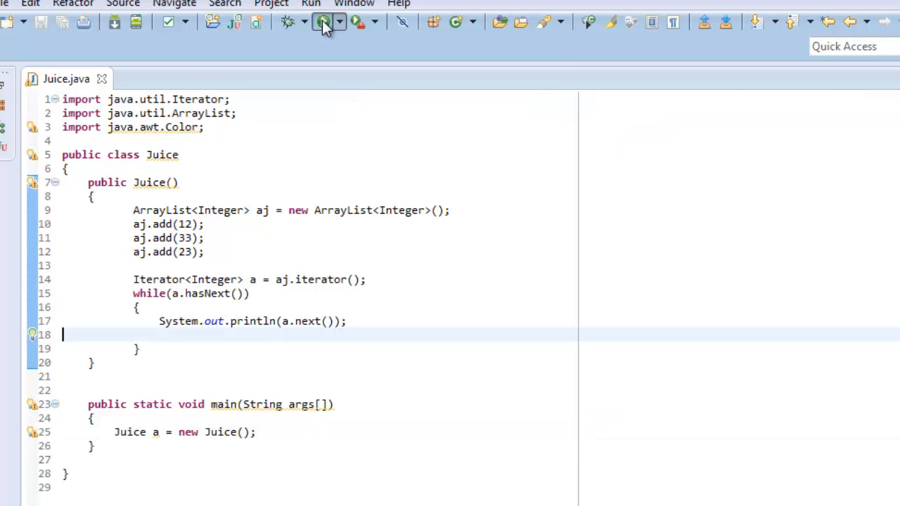
- Run the program again, then scroll the Iterator docs toward the method summary
left_click(322, 22)
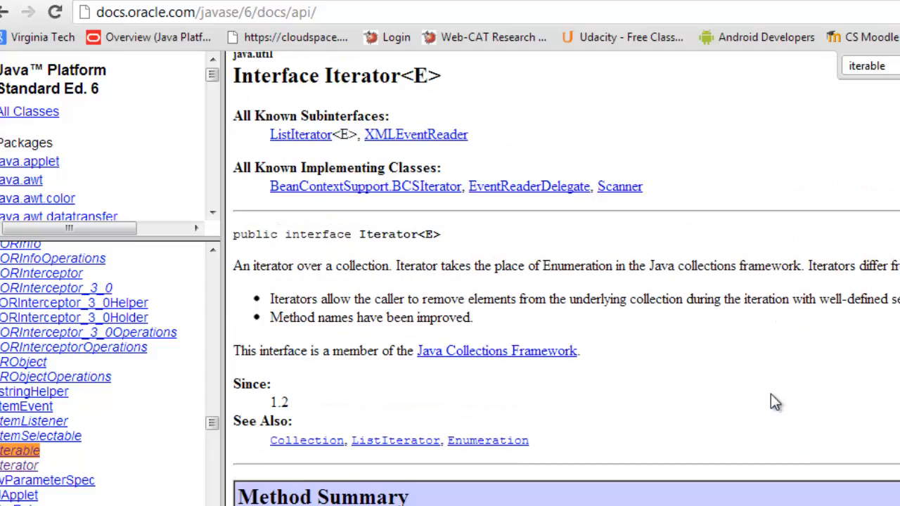
scroll("down", 3)
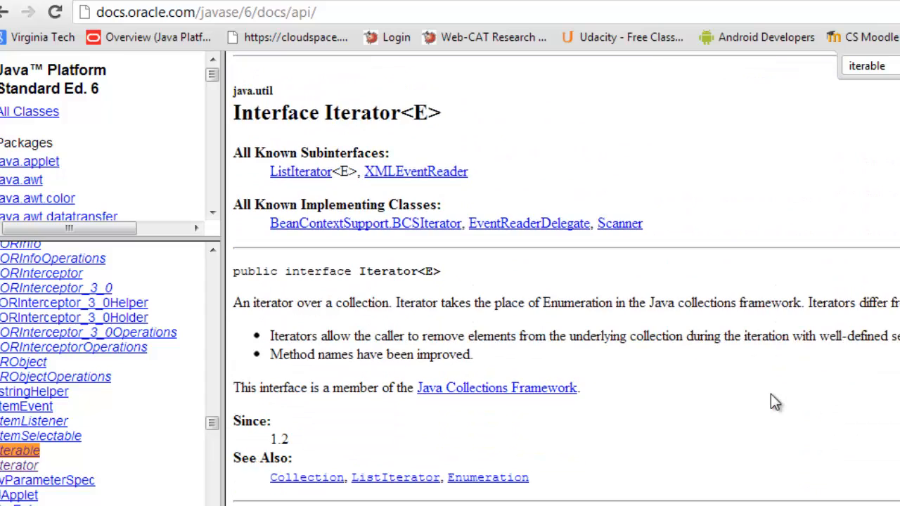
scroll("down", 3)
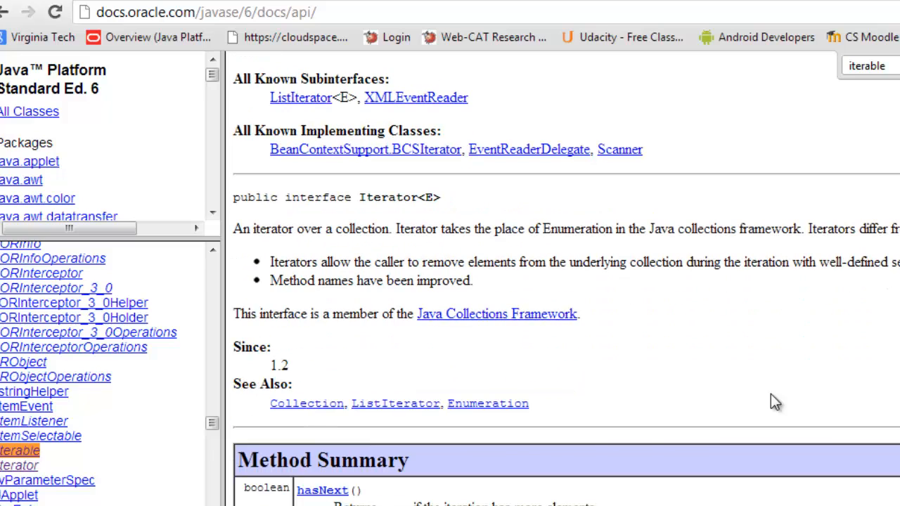
mouse_move(434, 420)
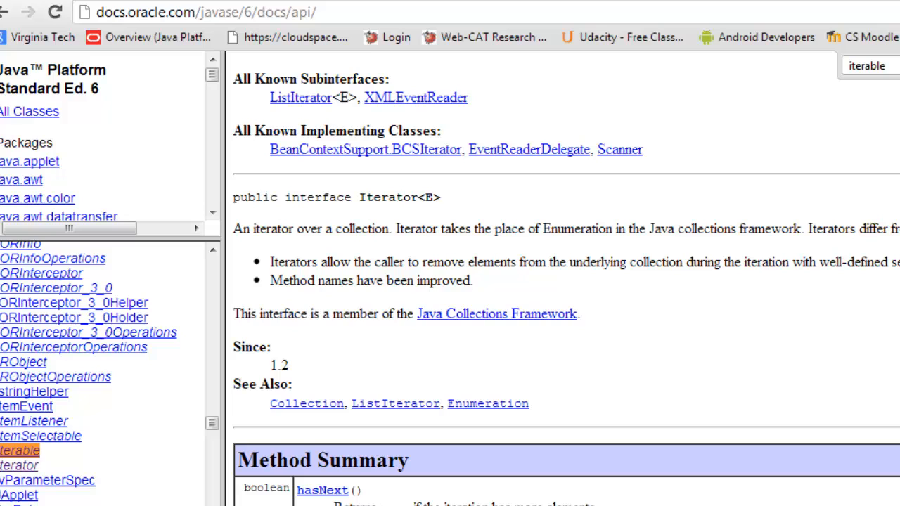
mouse_move(20, 451)
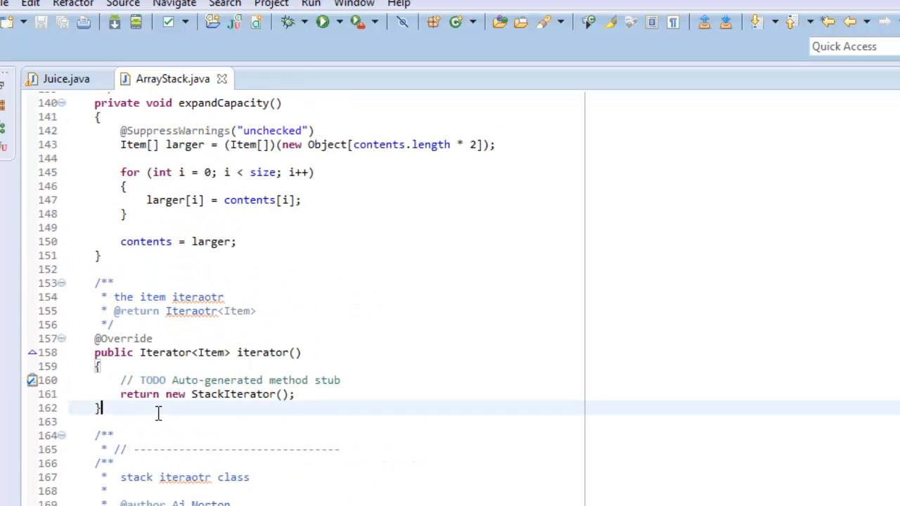
left_click_drag(95, 353, 95, 408)
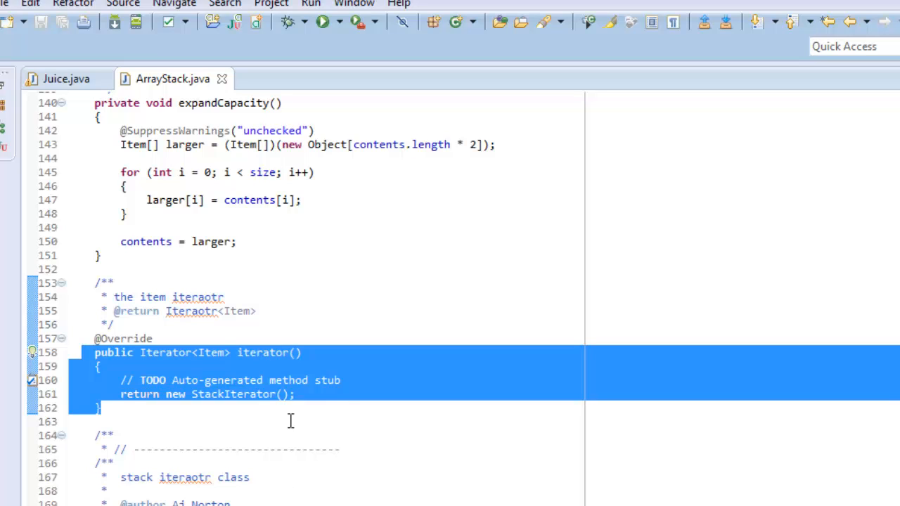
mouse_move(463, 449)
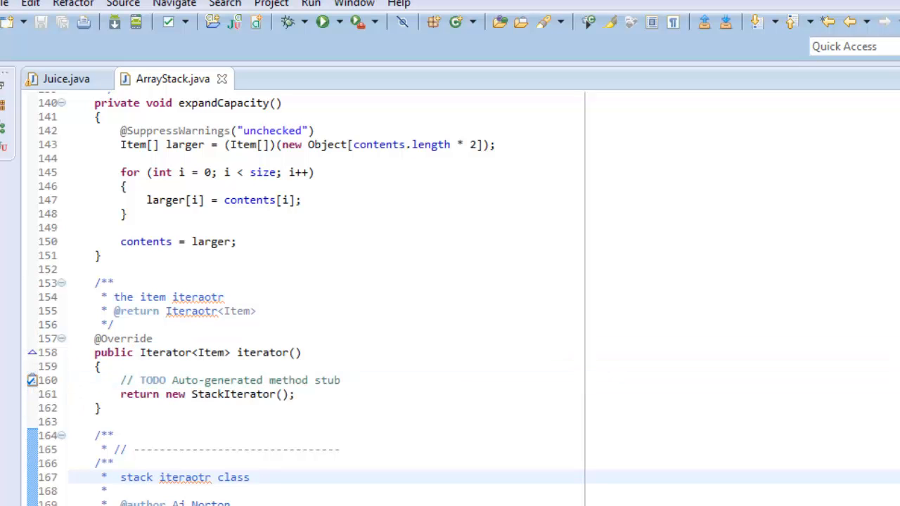
scroll("down", 3)
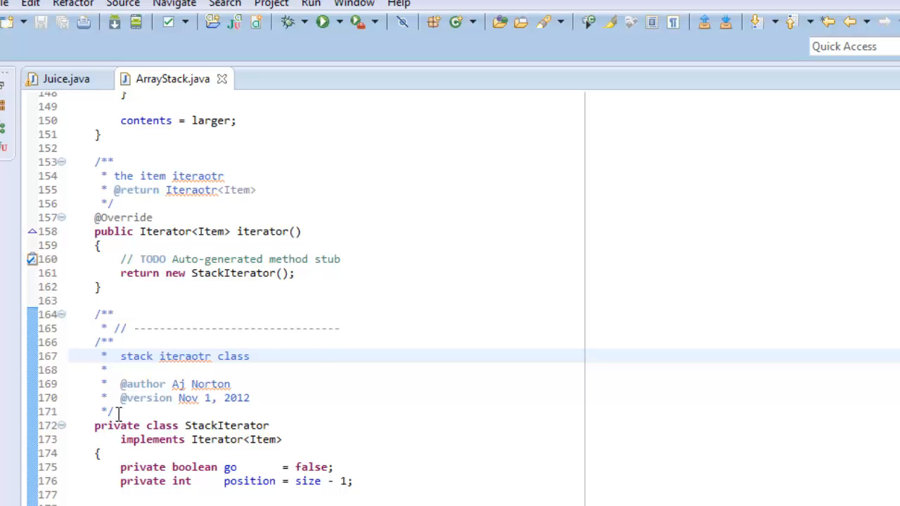
left_click_drag(109, 412, 351, 482)
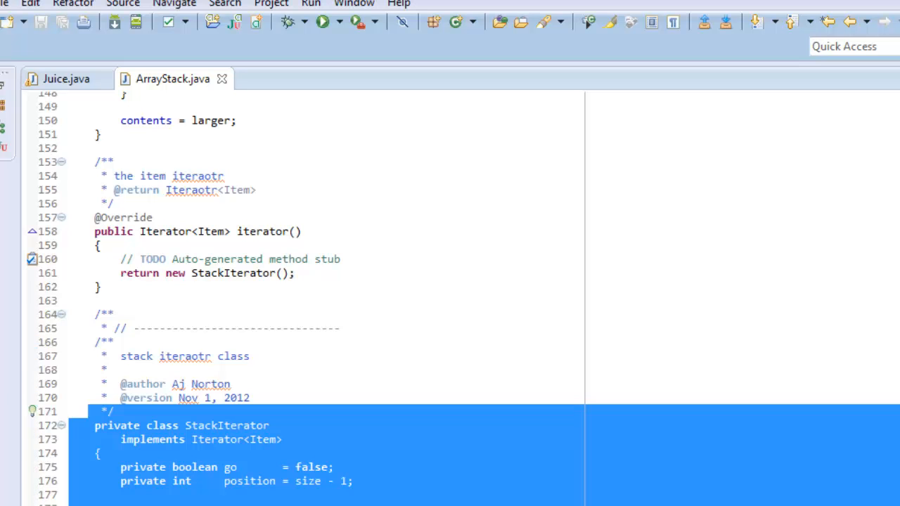
scroll("down", 3)
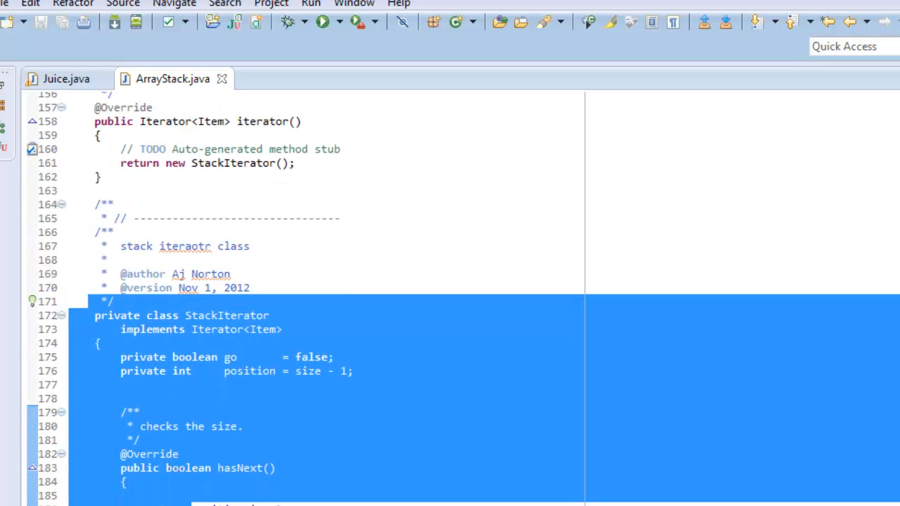
scroll("down", 3)
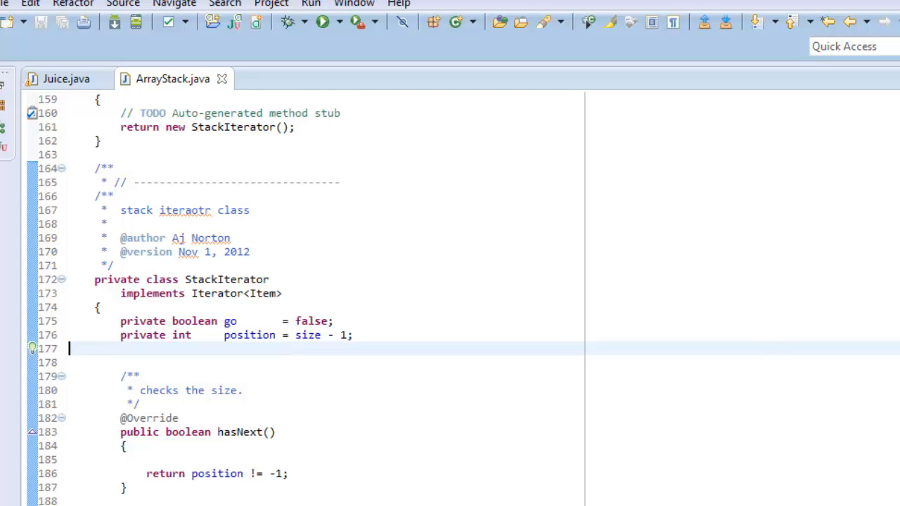
scroll("down", 3)
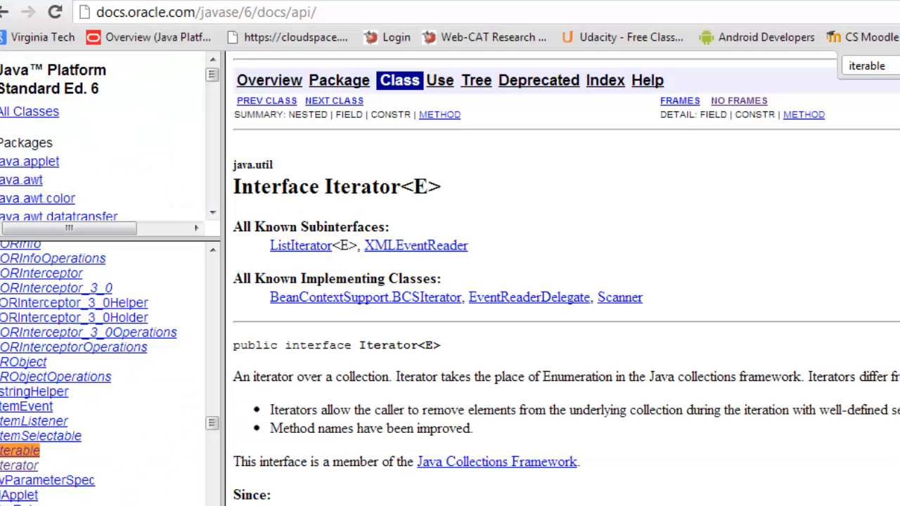
mouse_move(46, 485)
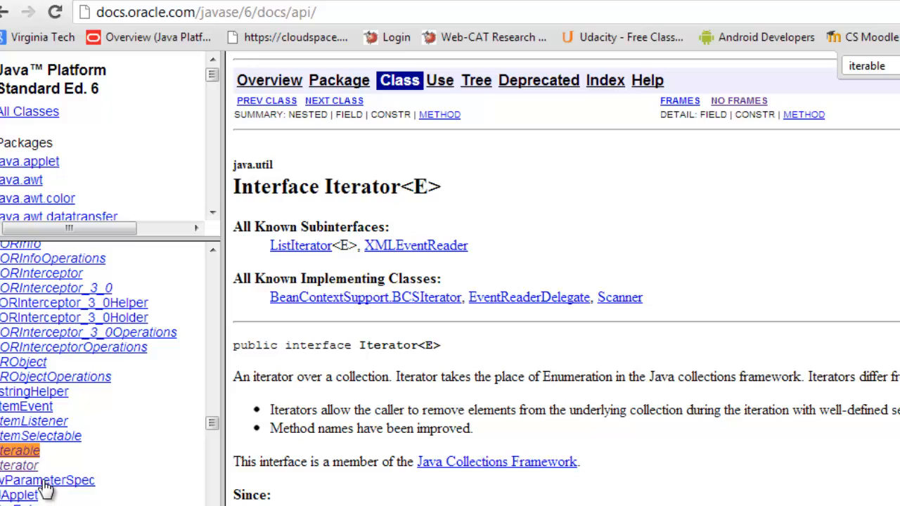
mouse_move(603, 491)
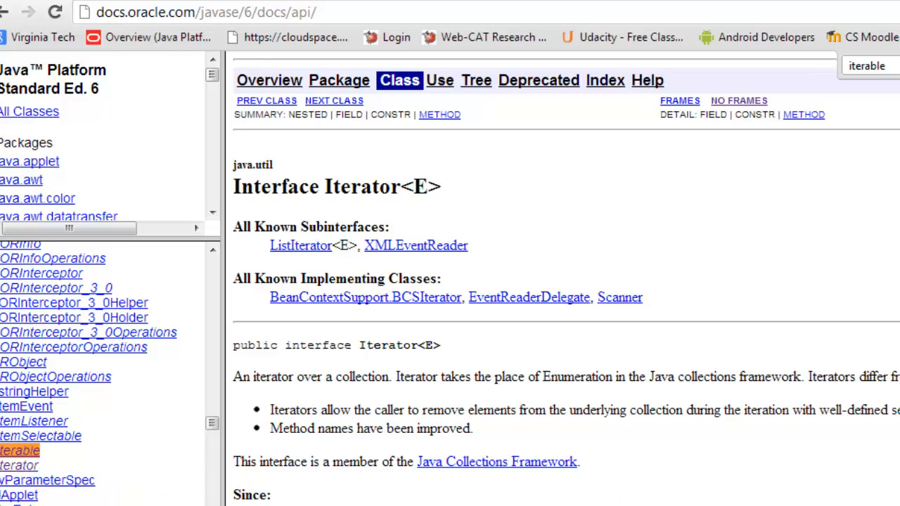
- Show the Iterable interface page and scroll down to its foreach description
left_click(20, 466)
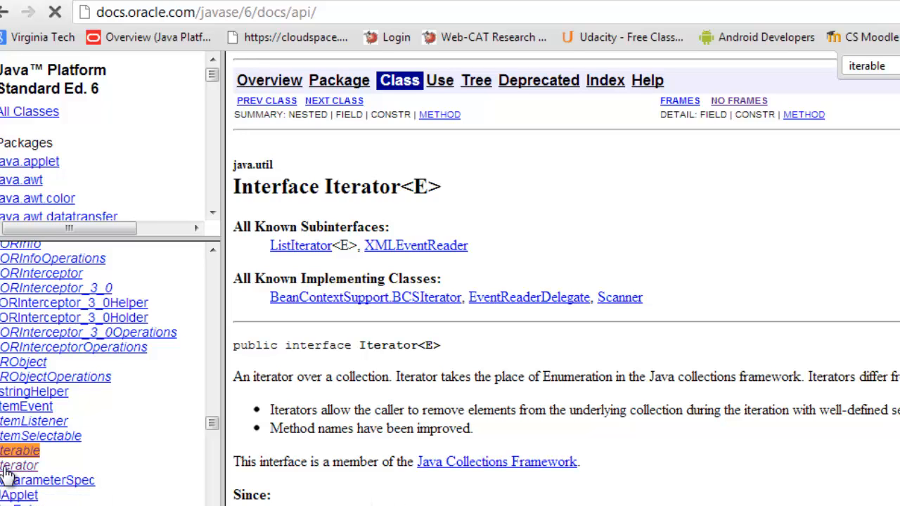
left_click(20, 451)
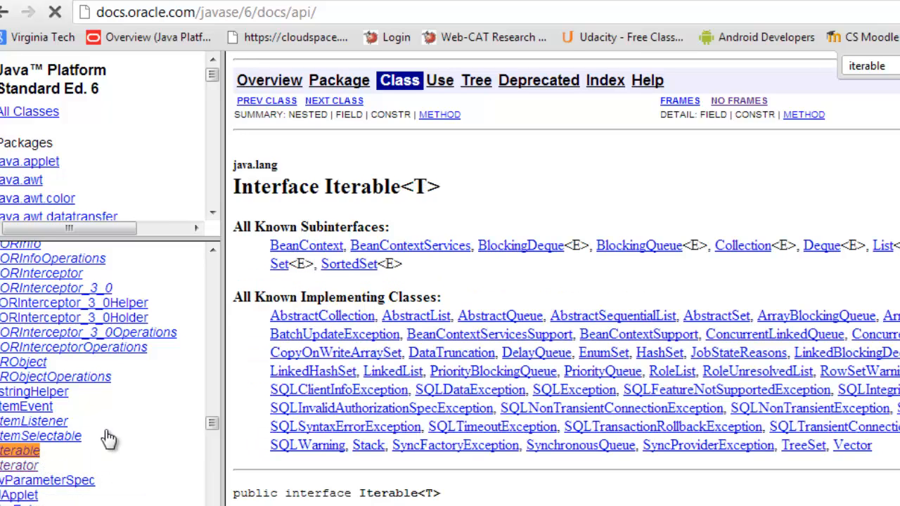
left_click(55, 12)
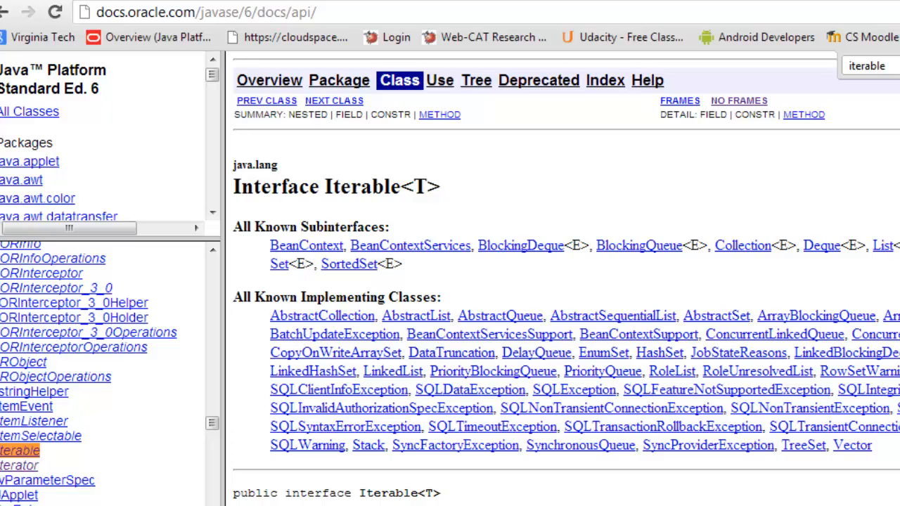
scroll("down", 3)
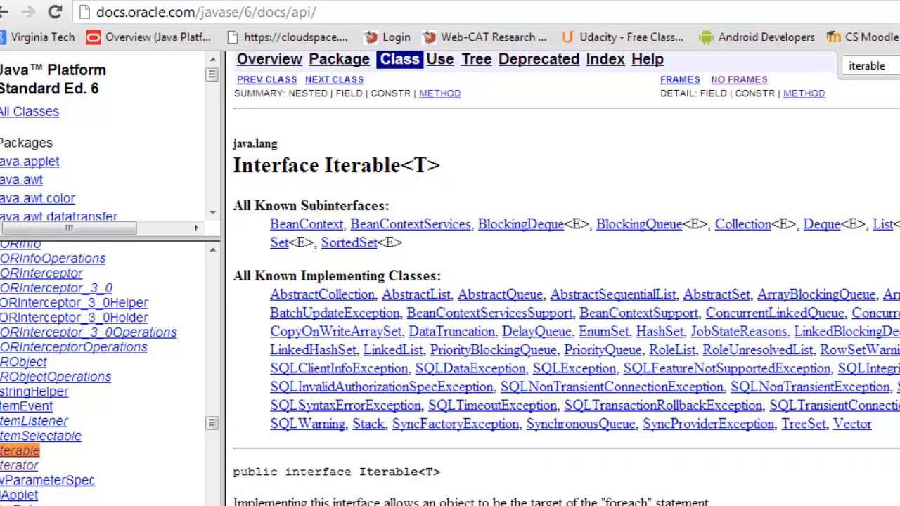
scroll("down", 3)
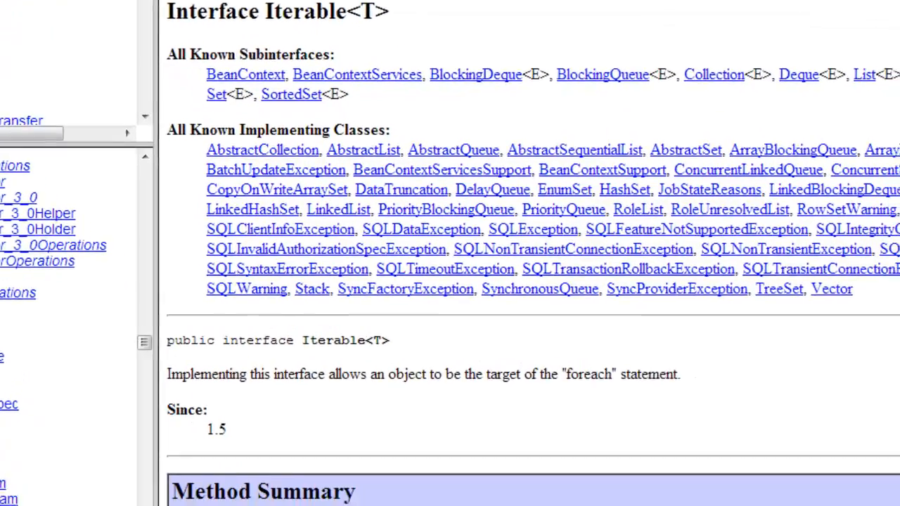
scroll("down", 3)
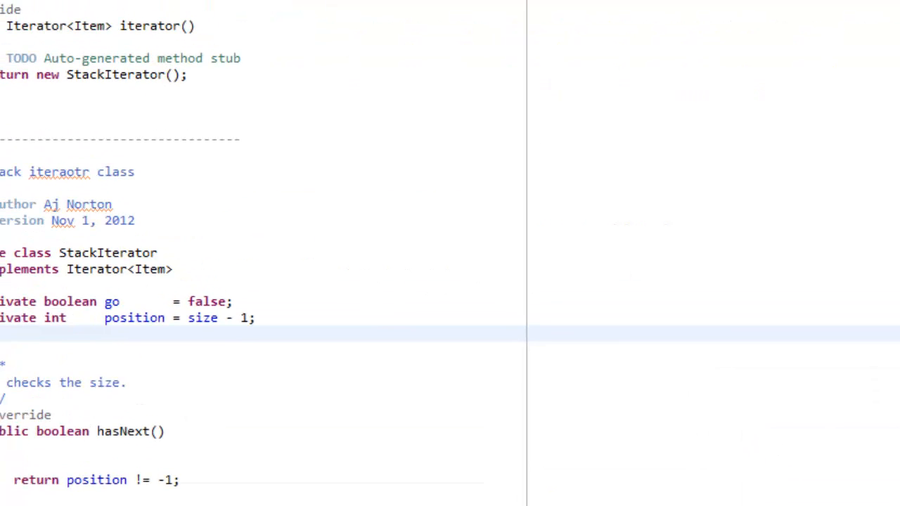
- Replace the Iterator while loop in Juice.java with for(int i : aj) and braces
left_click(60, 44)
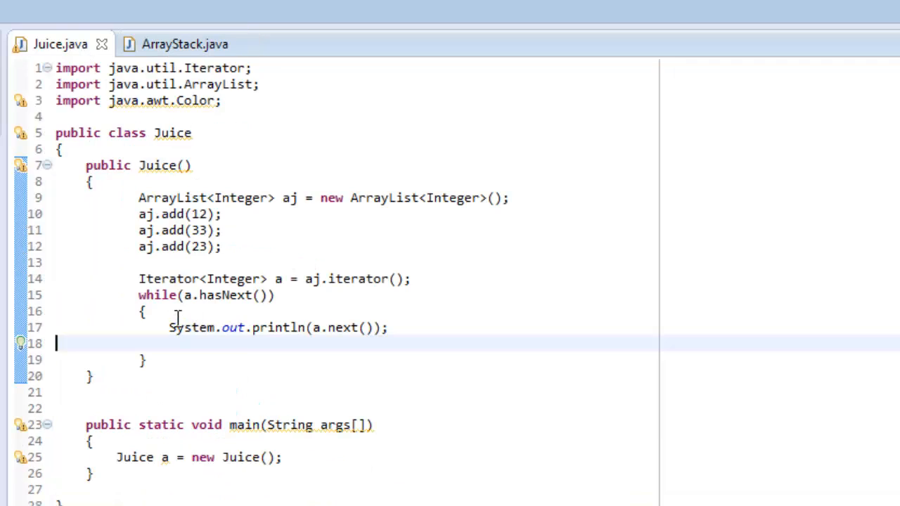
mouse_move(220, 358)
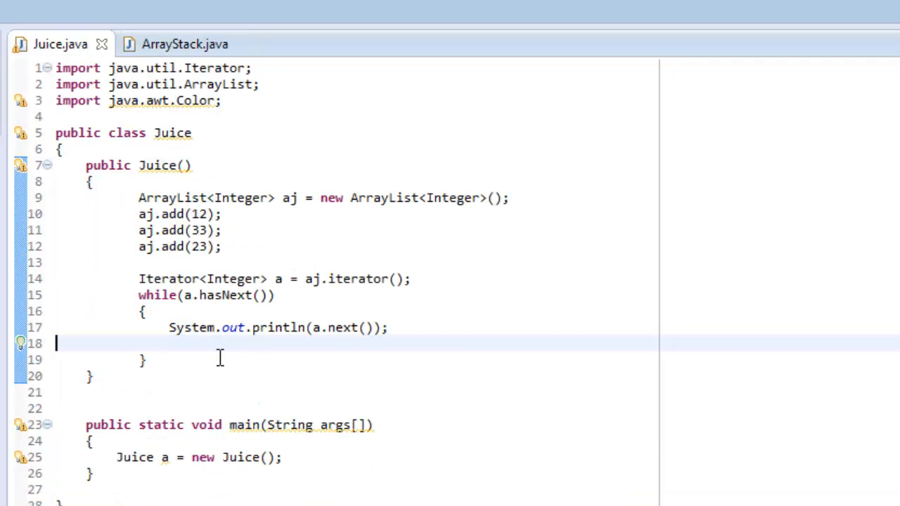
left_click_drag(138, 279, 146, 359)
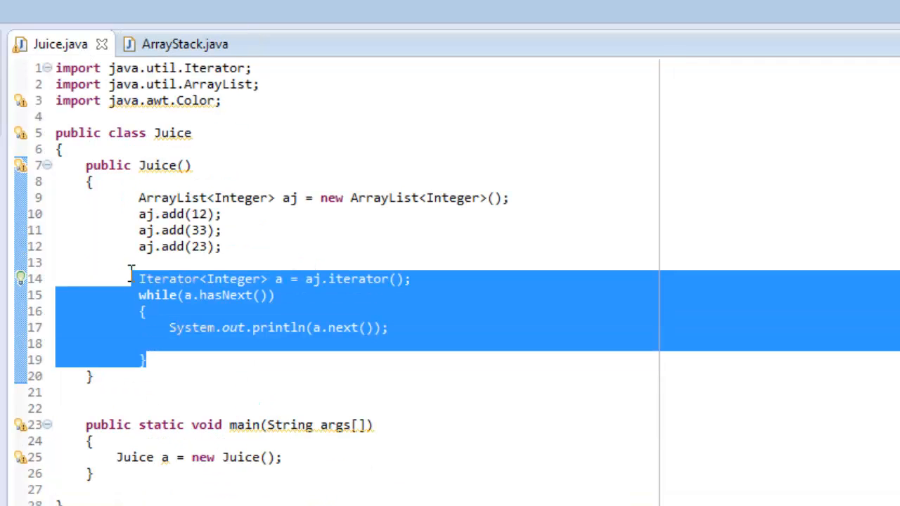
type("for")
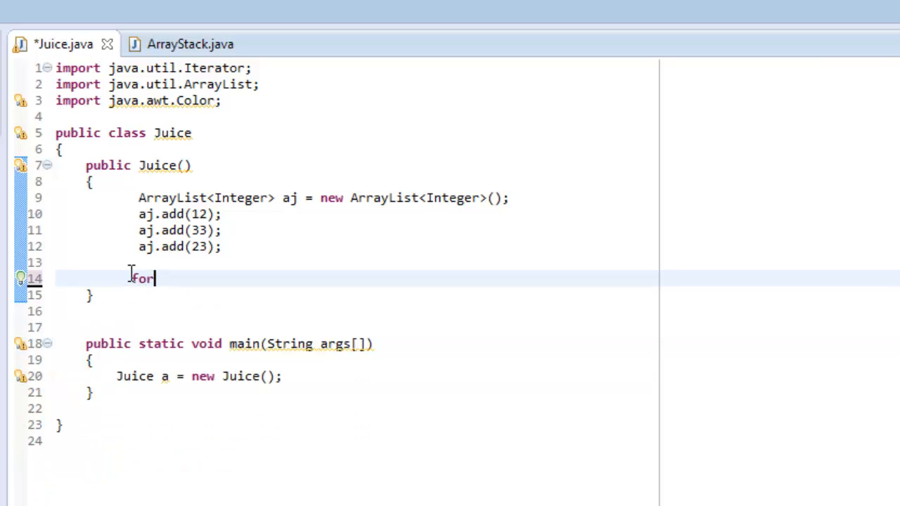
type("(int i :)")
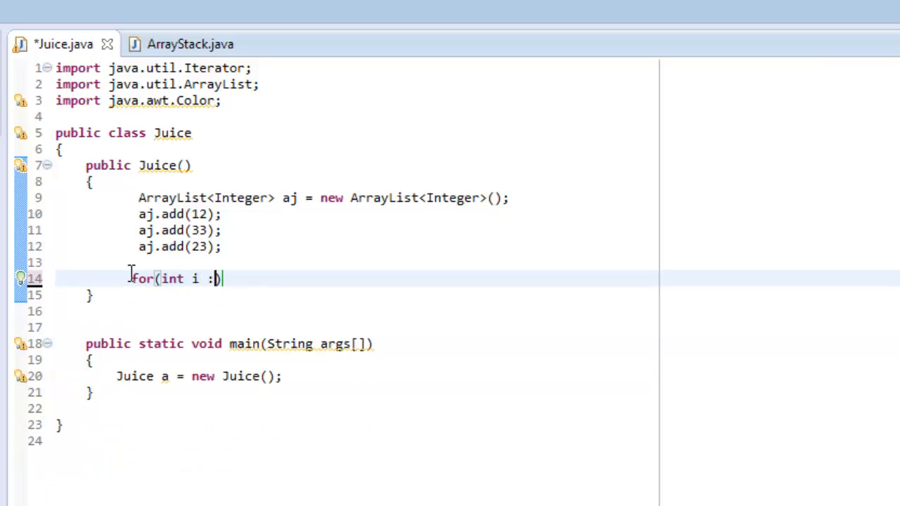
type("a")
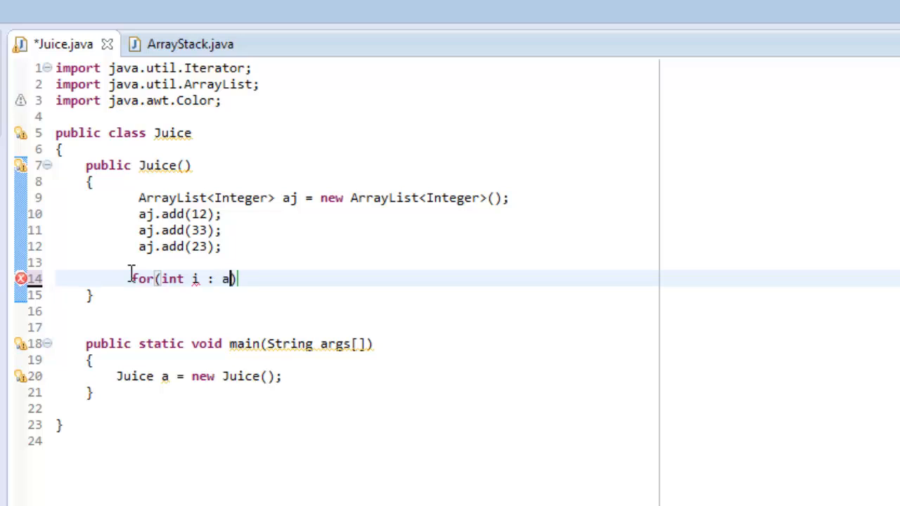
type("j)")
type("{")
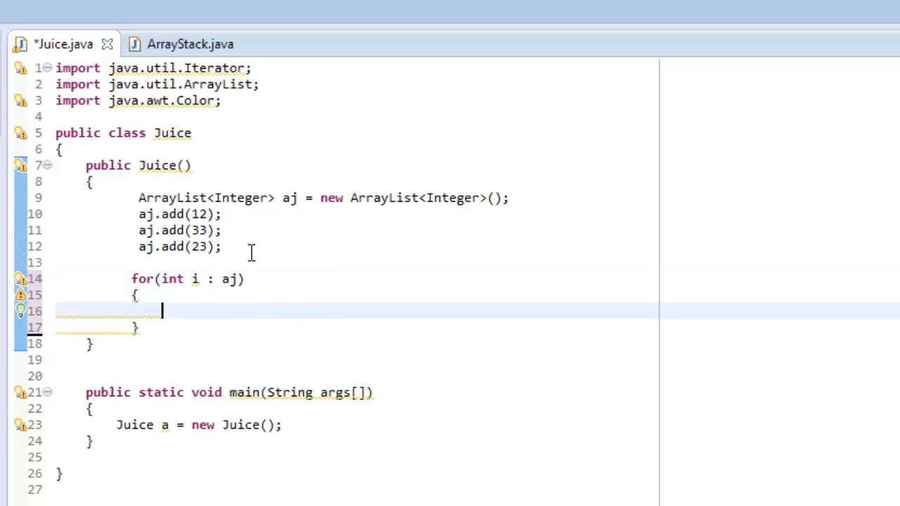
- Begin the loop body with a System.out.println statement expanded from syso
type("syso")
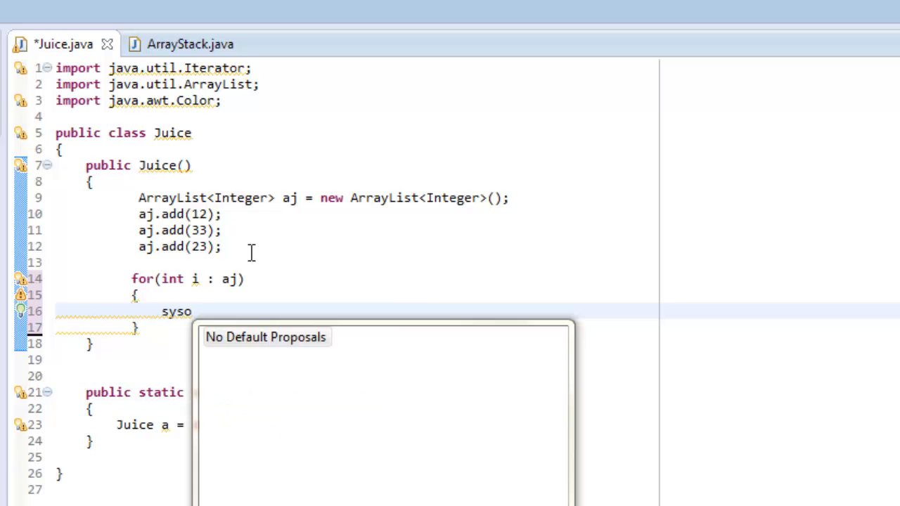
key("ctrl+space")
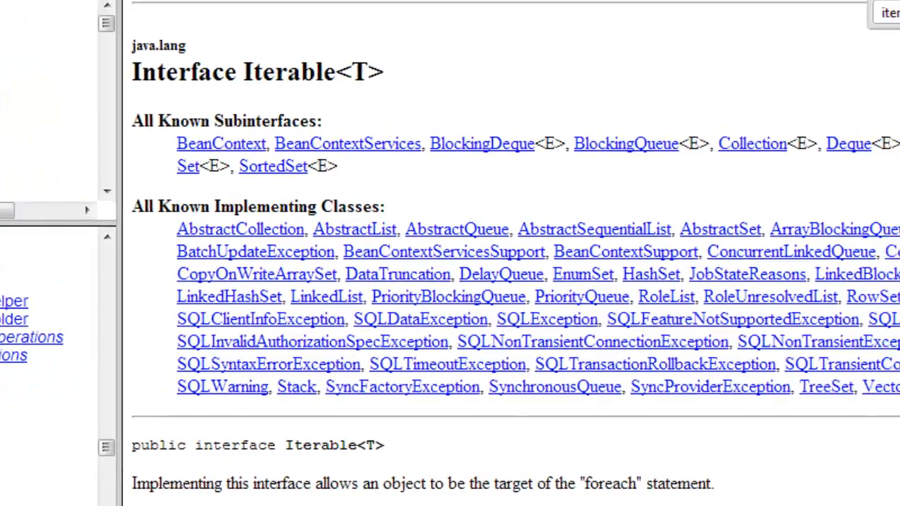
- Return from the Iterable page to the Iterator interface docs via the All Classes list
scroll("down", 3)
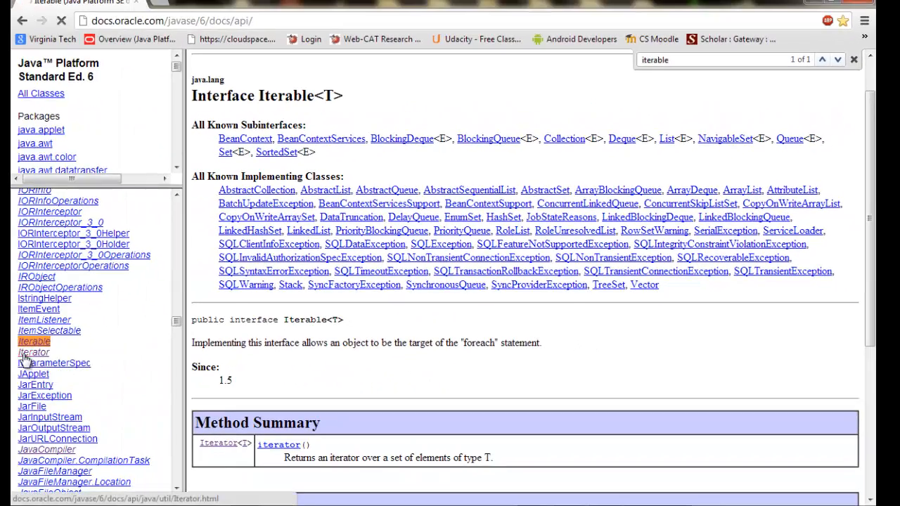
left_click(34, 351)
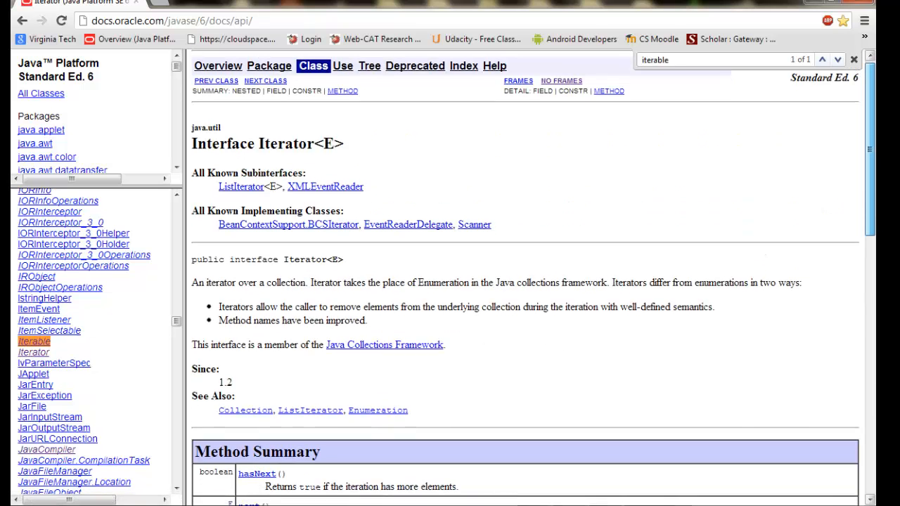